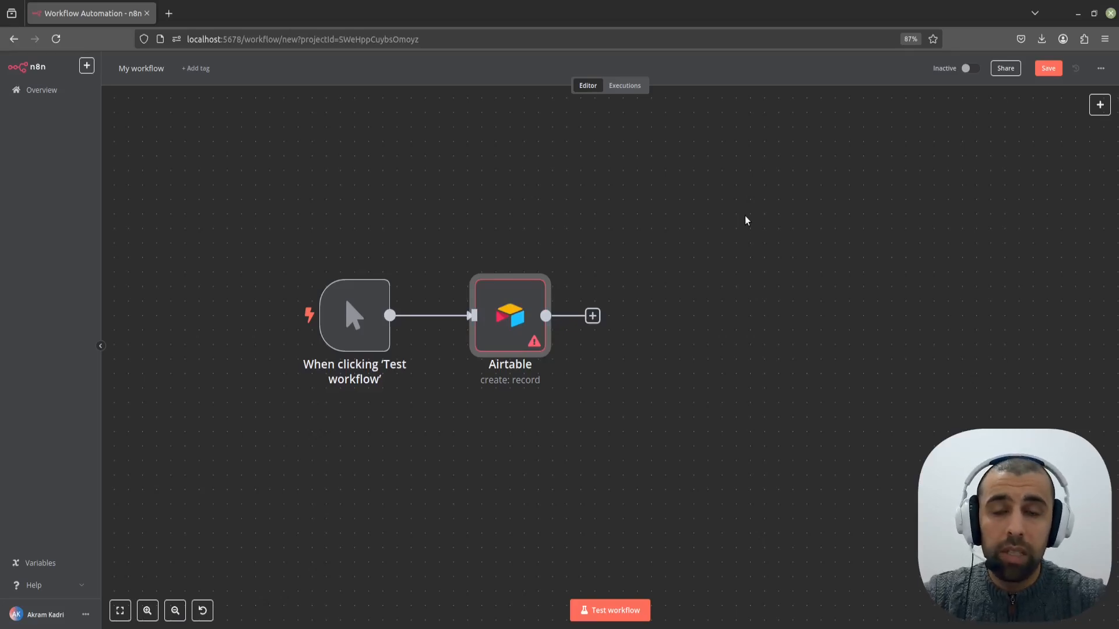
{"action": "mouse_move", "coordinate": [502, 242]}
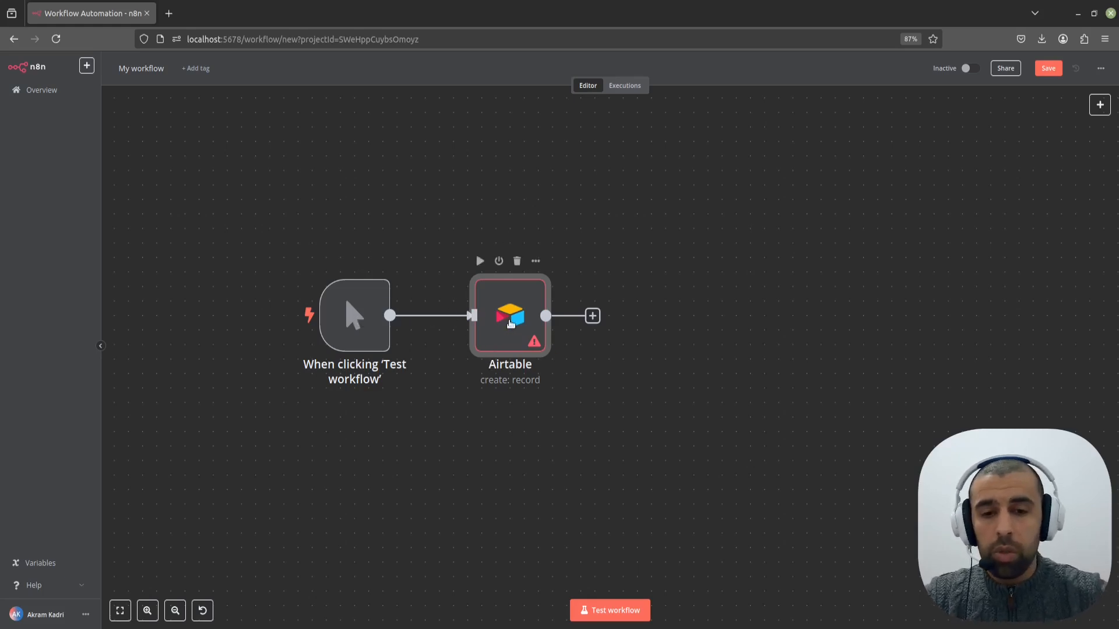
Step: From the Airtable node's credential dropdown, begin a new Airtable Personal Access Token credential
{"action": "double_click", "coordinate": [510, 315]}
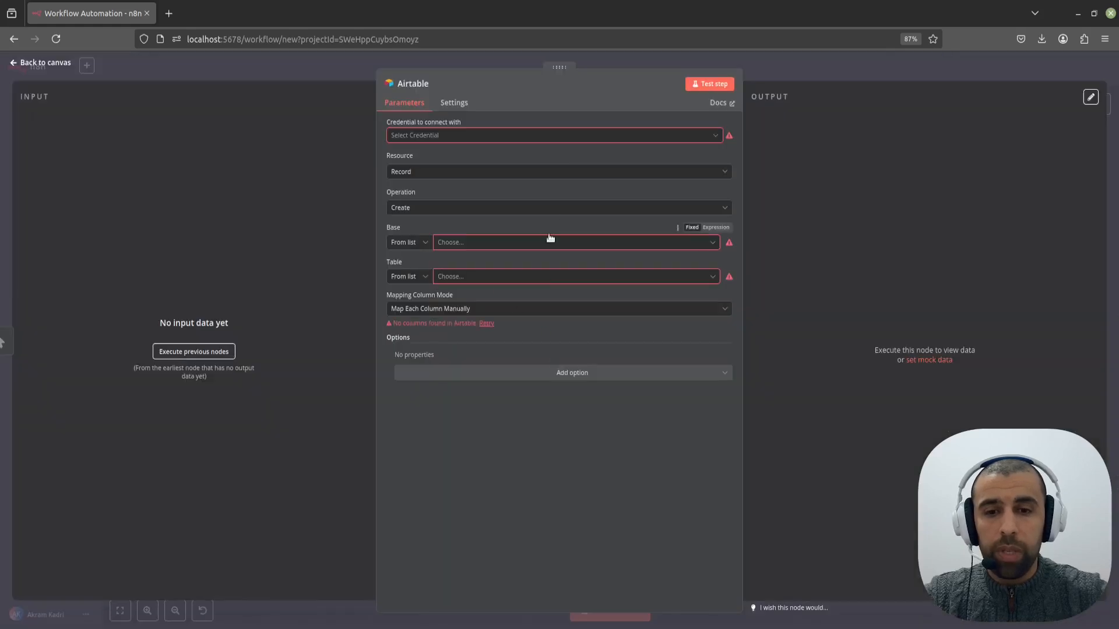
{"action": "mouse_move", "coordinate": [546, 146]}
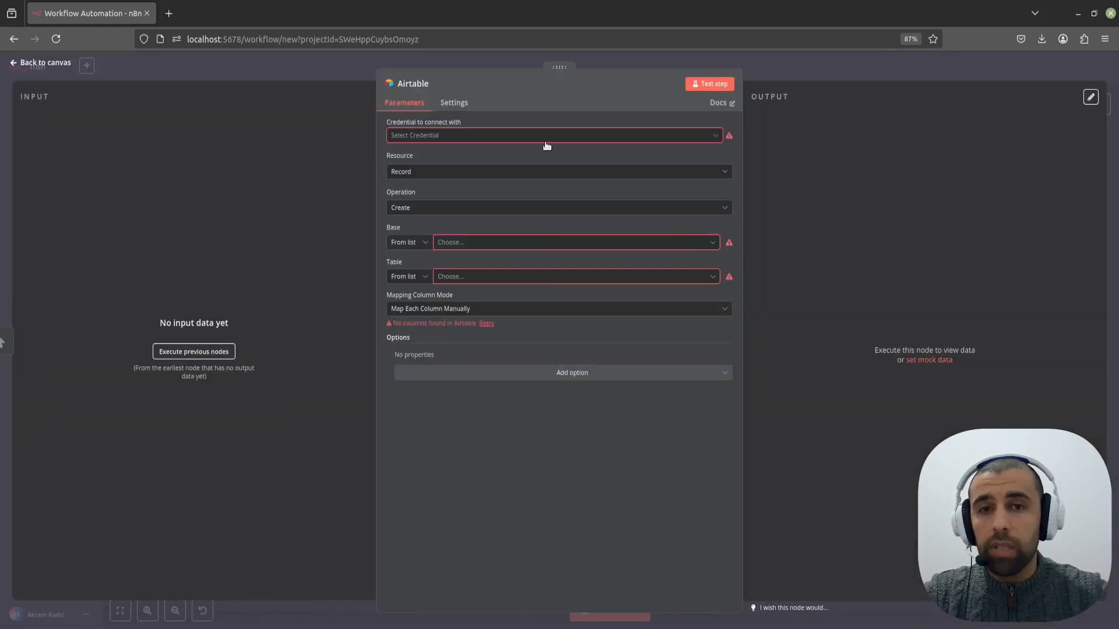
{"action": "left_click", "coordinate": [553, 134]}
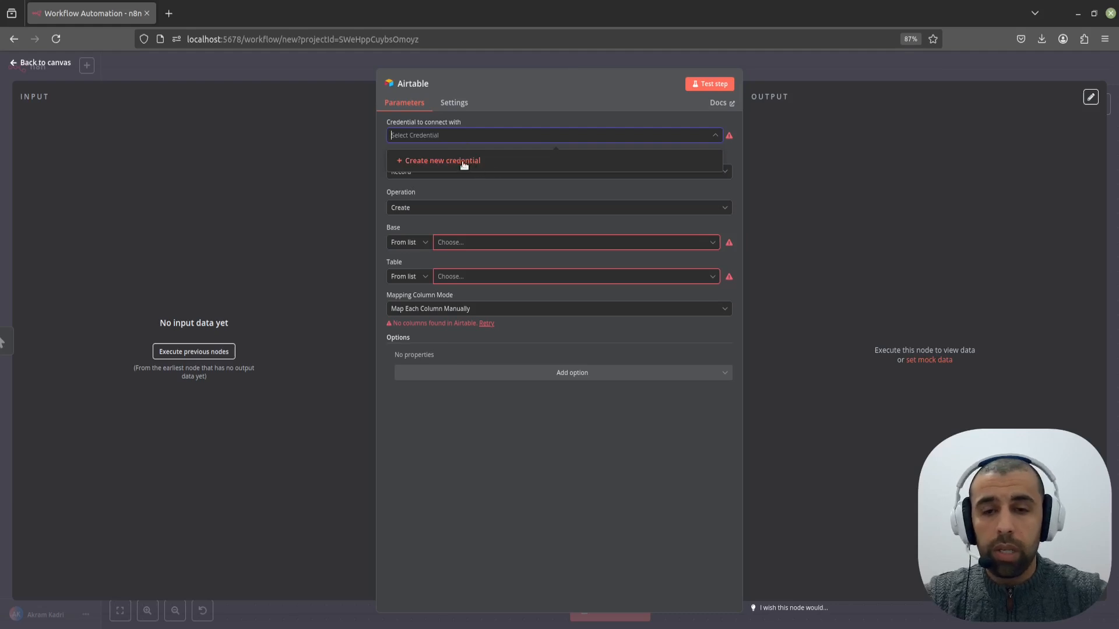
{"action": "left_click", "coordinate": [441, 161]}
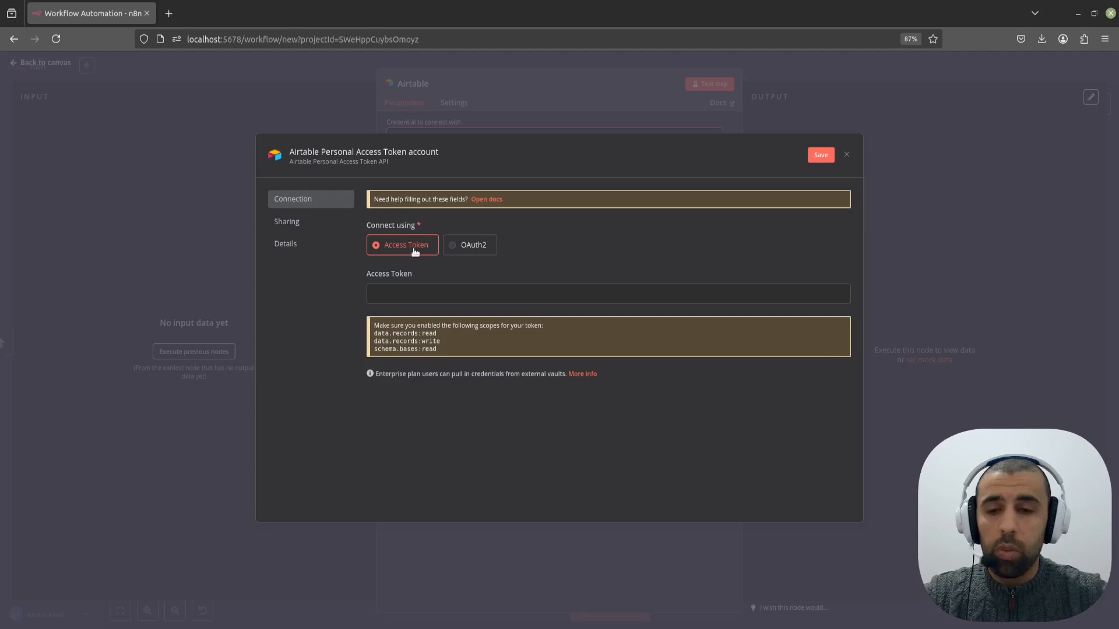
{"action": "mouse_move", "coordinate": [439, 246]}
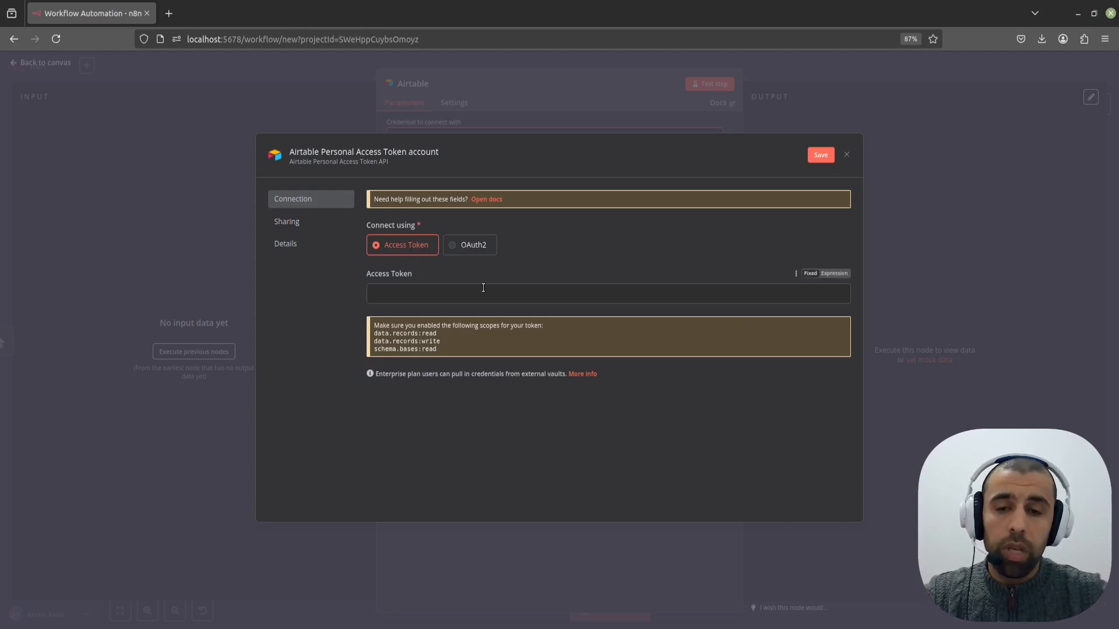
{"action": "mouse_move", "coordinate": [474, 284]}
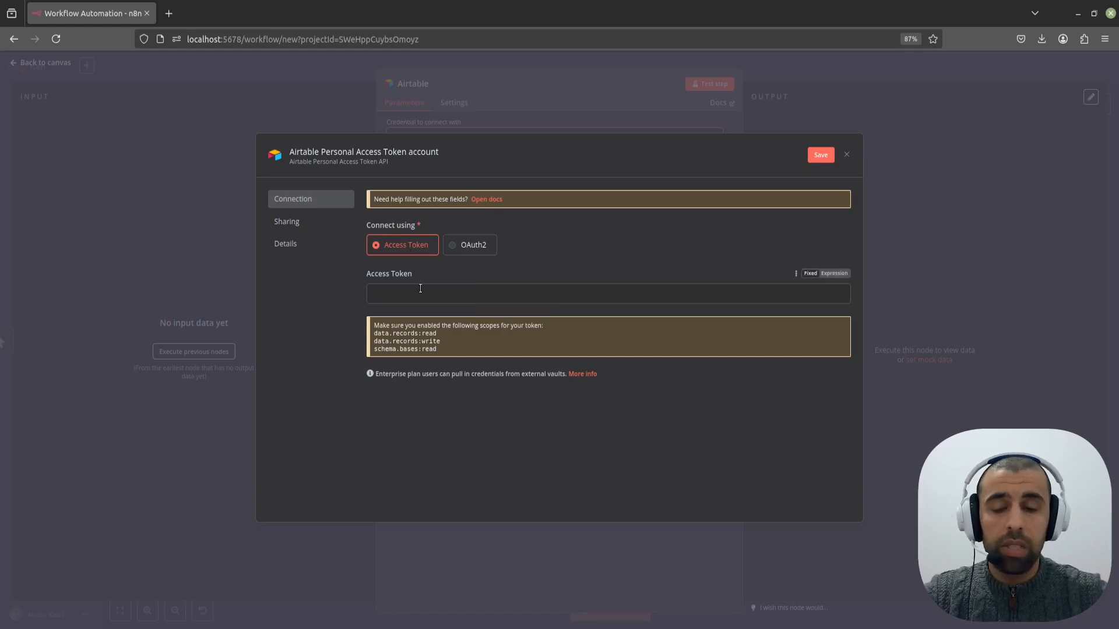
{"action": "mouse_move", "coordinate": [245, 491]}
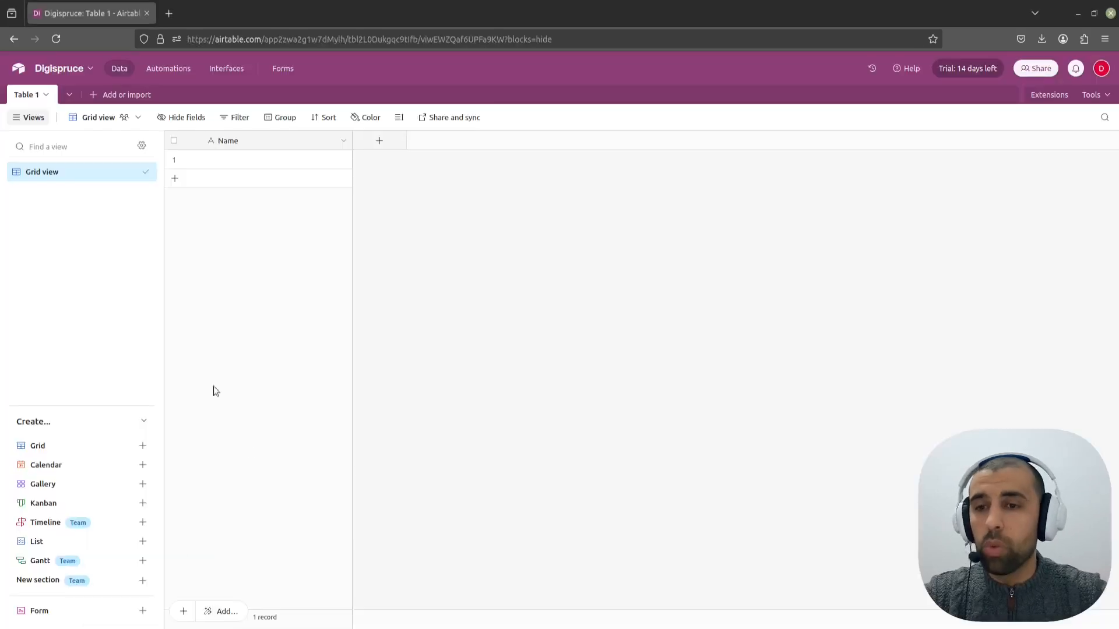
{"action": "mouse_move", "coordinate": [166, 89]}
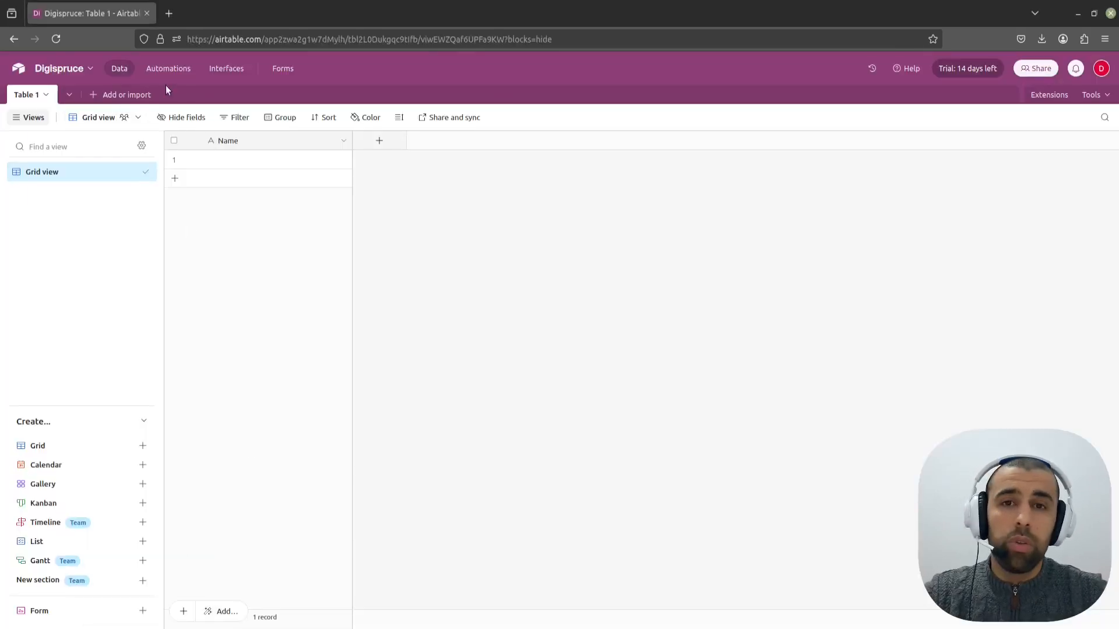
{"action": "mouse_move", "coordinate": [266, 153]}
{"action": "type", "text": "a"}
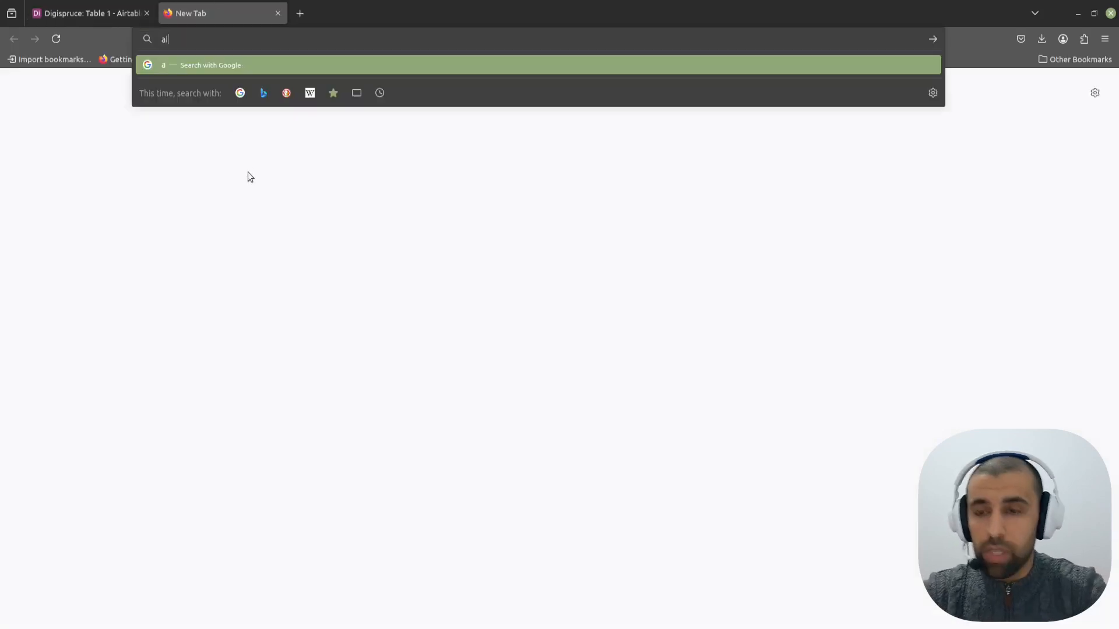
Step: Load airtable.com/create/tokens in the Firefox address bar
{"action": "type", "text": "irtable.com/creat"}
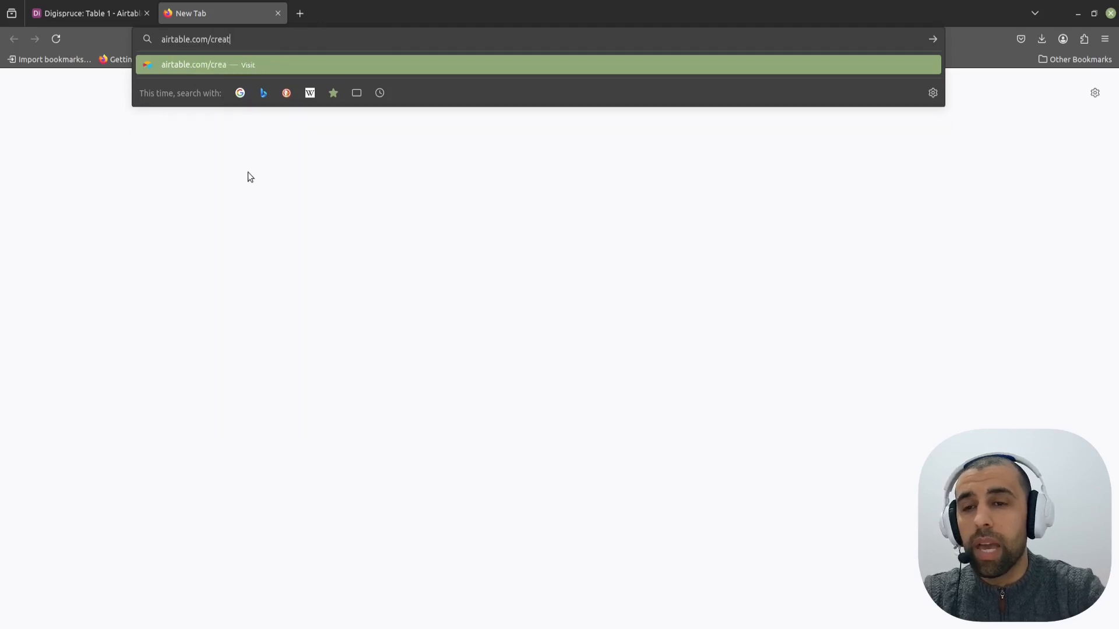
{"action": "key", "text": "Return"}
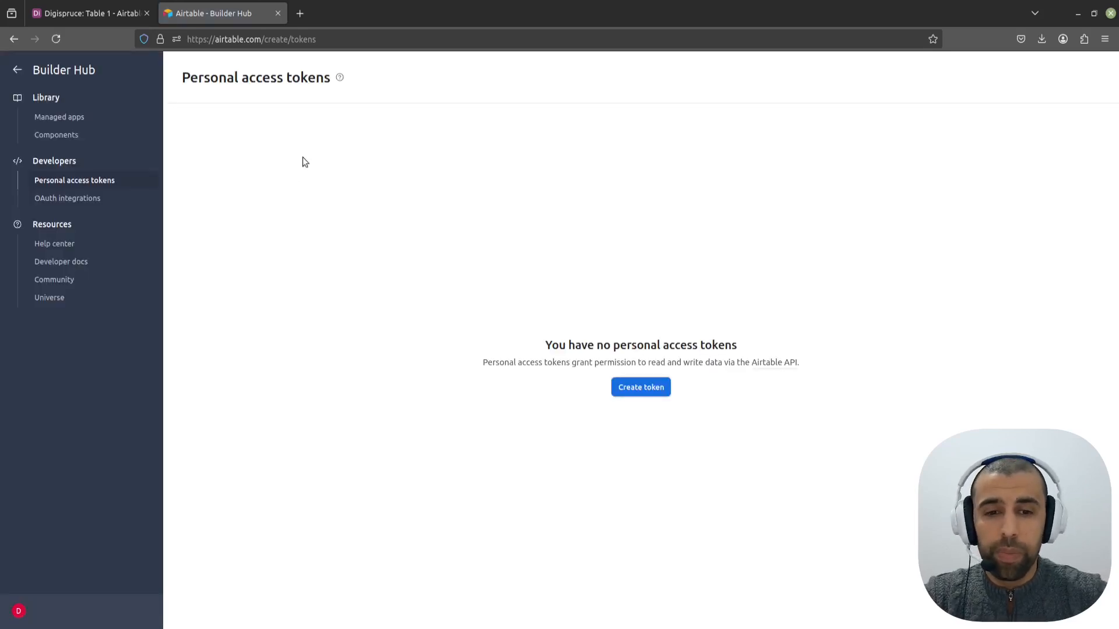
{"action": "mouse_move", "coordinate": [74, 180]}
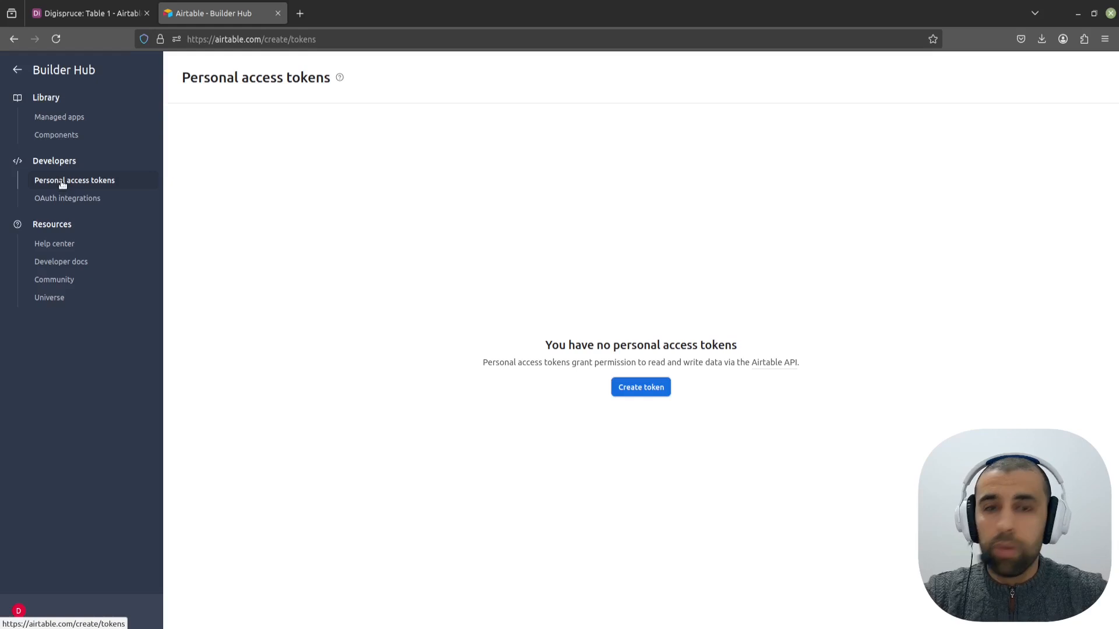
{"action": "mouse_move", "coordinate": [604, 390]}
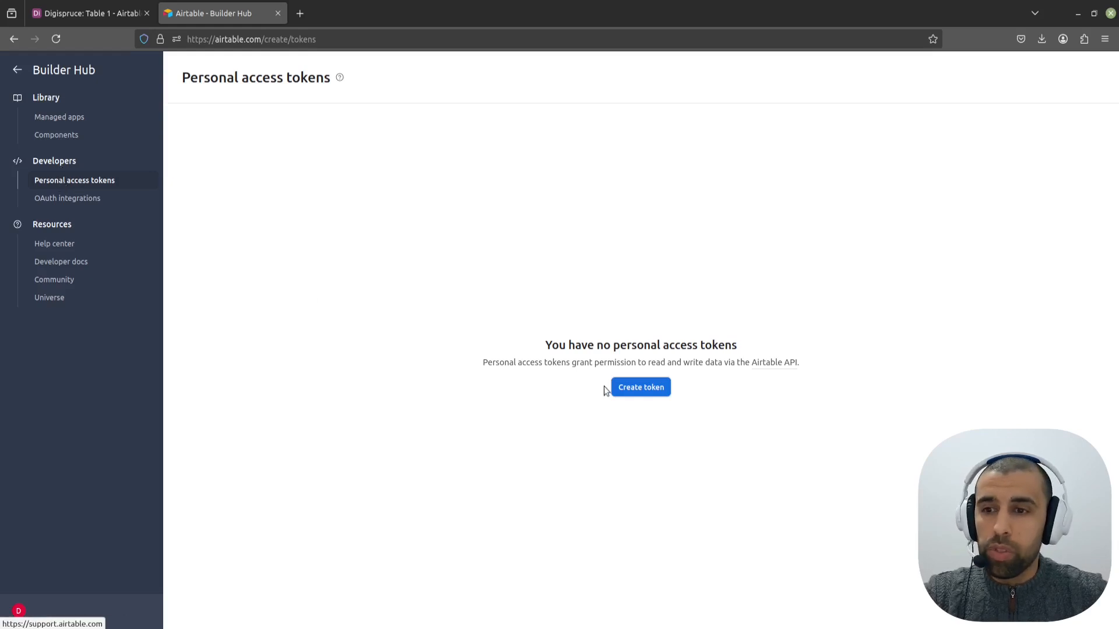
{"action": "mouse_move", "coordinate": [421, 212]}
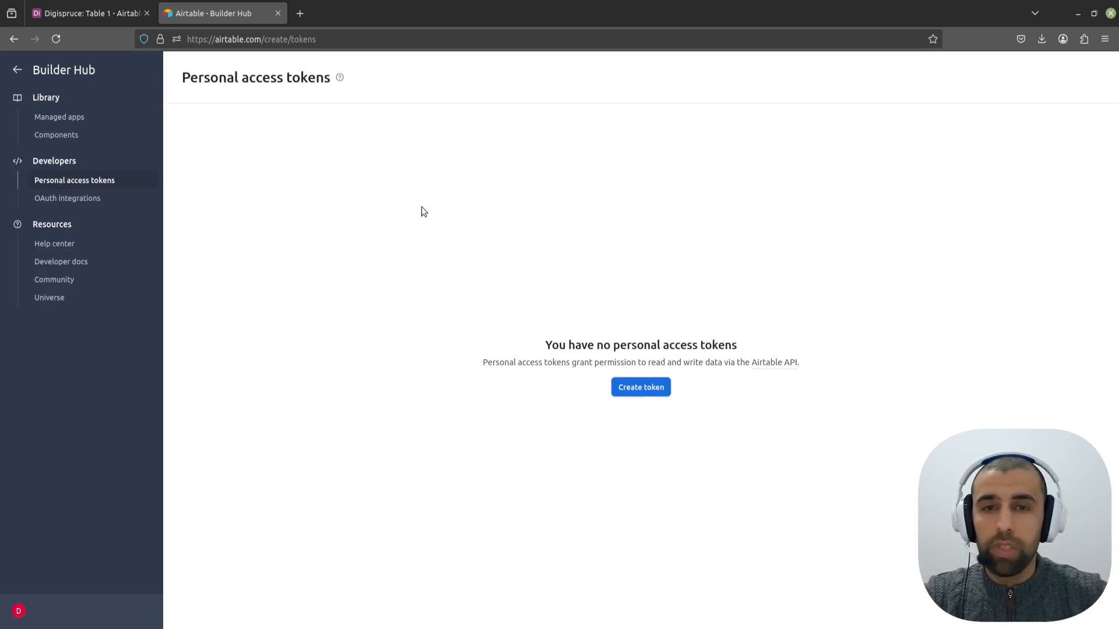
{"action": "mouse_move", "coordinate": [540, 302]}
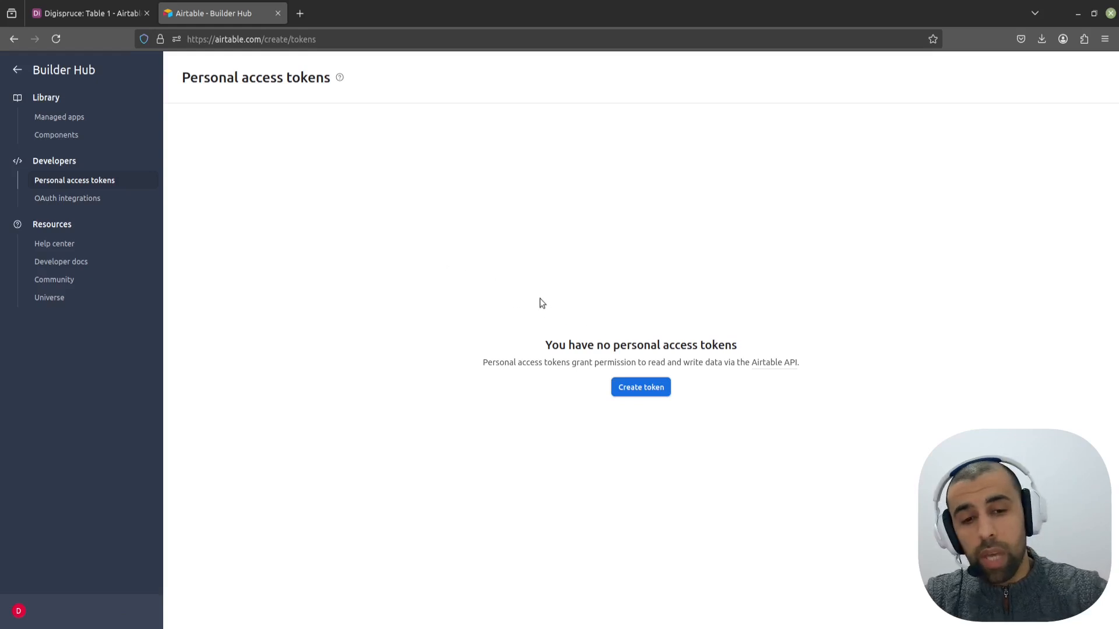
{"action": "mouse_move", "coordinate": [675, 388]}
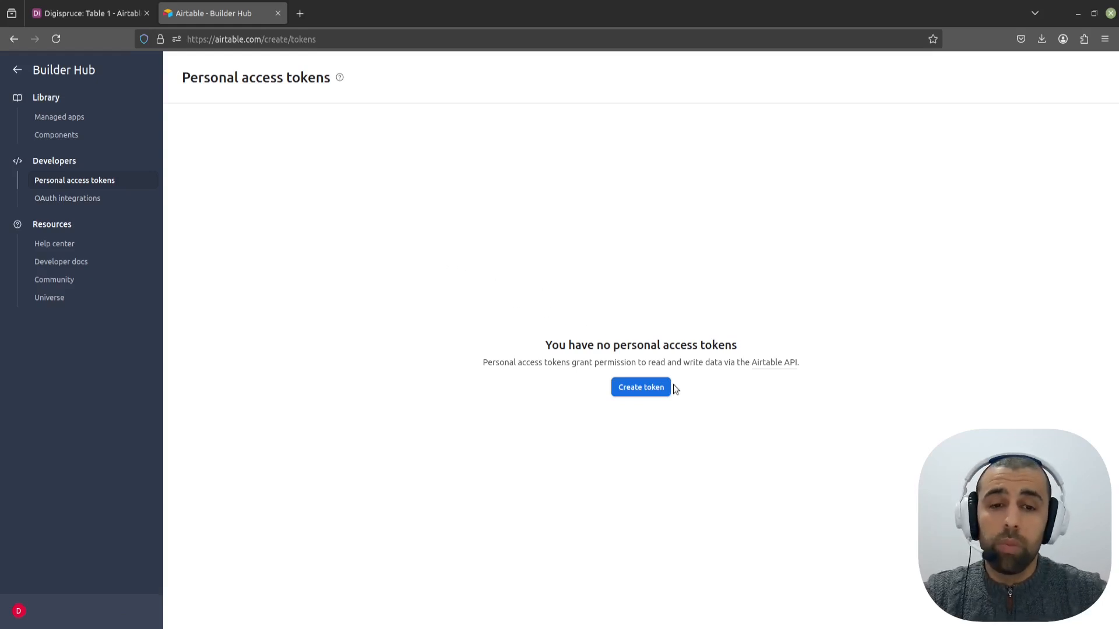
{"action": "mouse_move", "coordinate": [655, 416]}
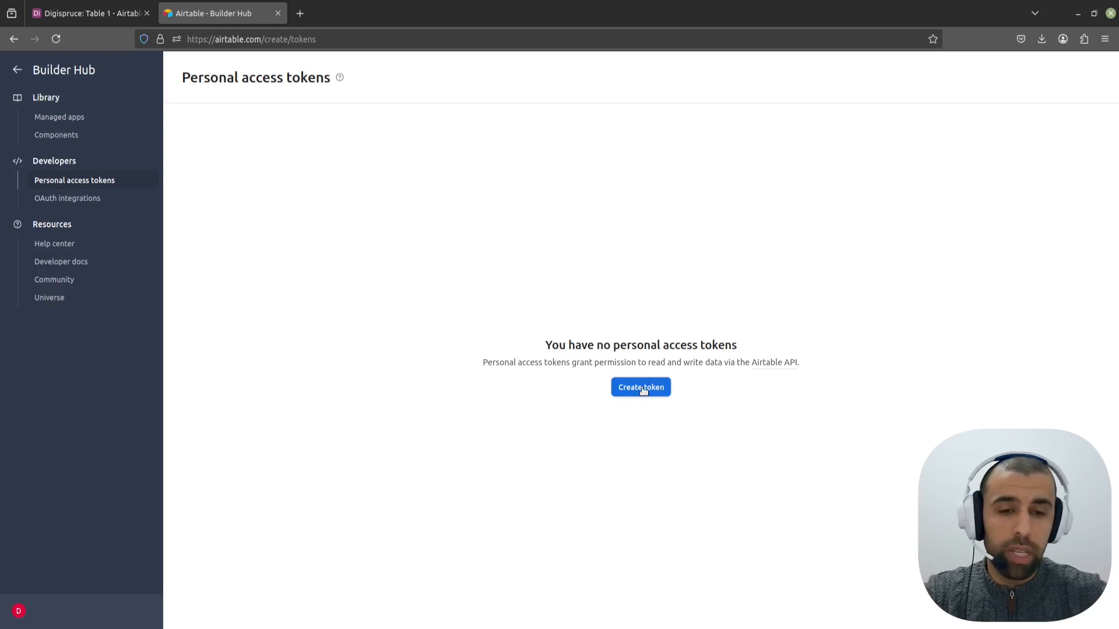
Step: Create a new personal access token and name it n8n
{"action": "left_click", "coordinate": [639, 386]}
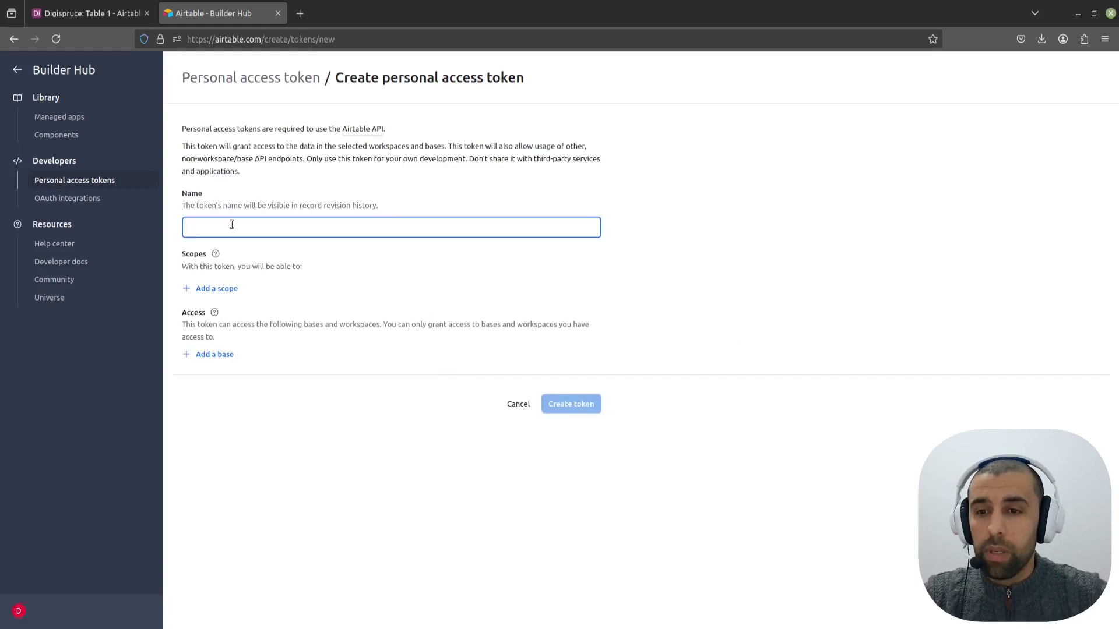
{"action": "mouse_move", "coordinate": [206, 194]}
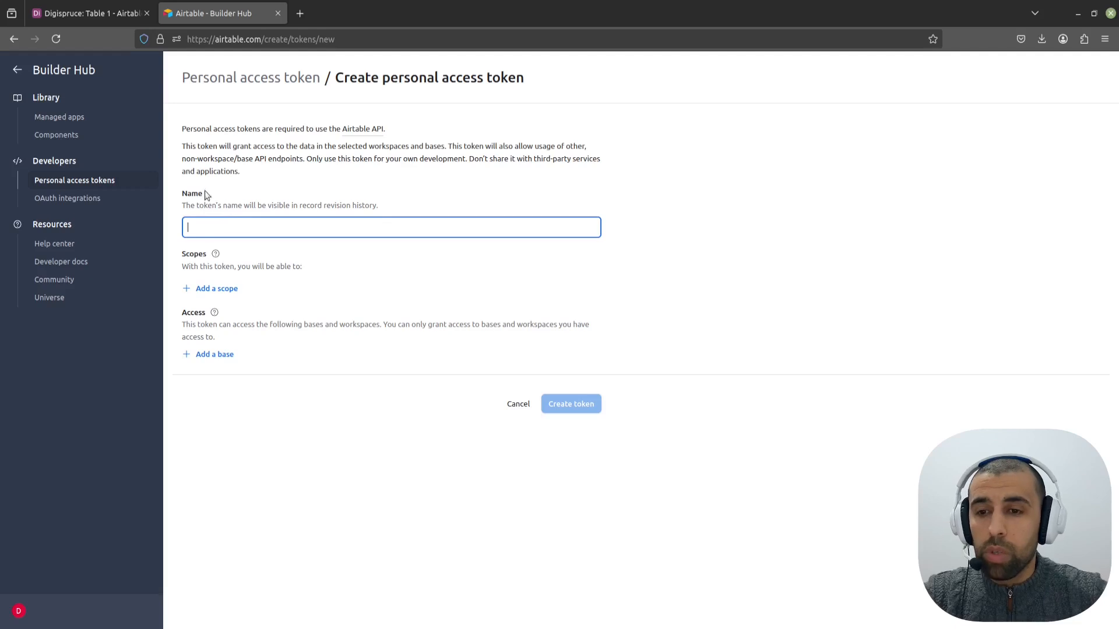
{"action": "mouse_move", "coordinate": [214, 227]}
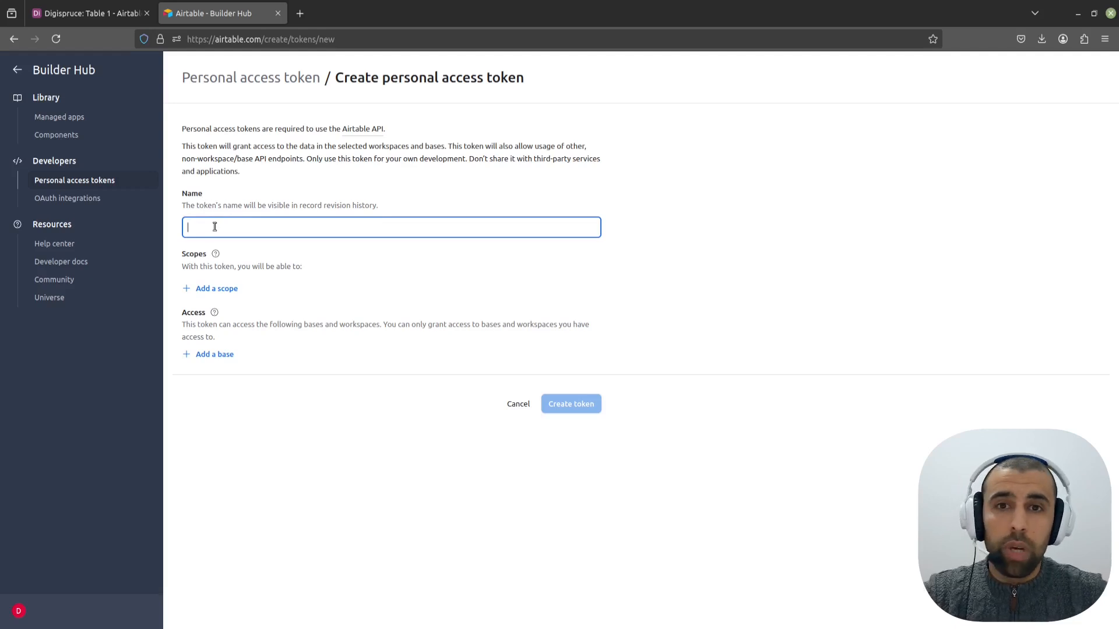
{"action": "type", "text": "n8n"}
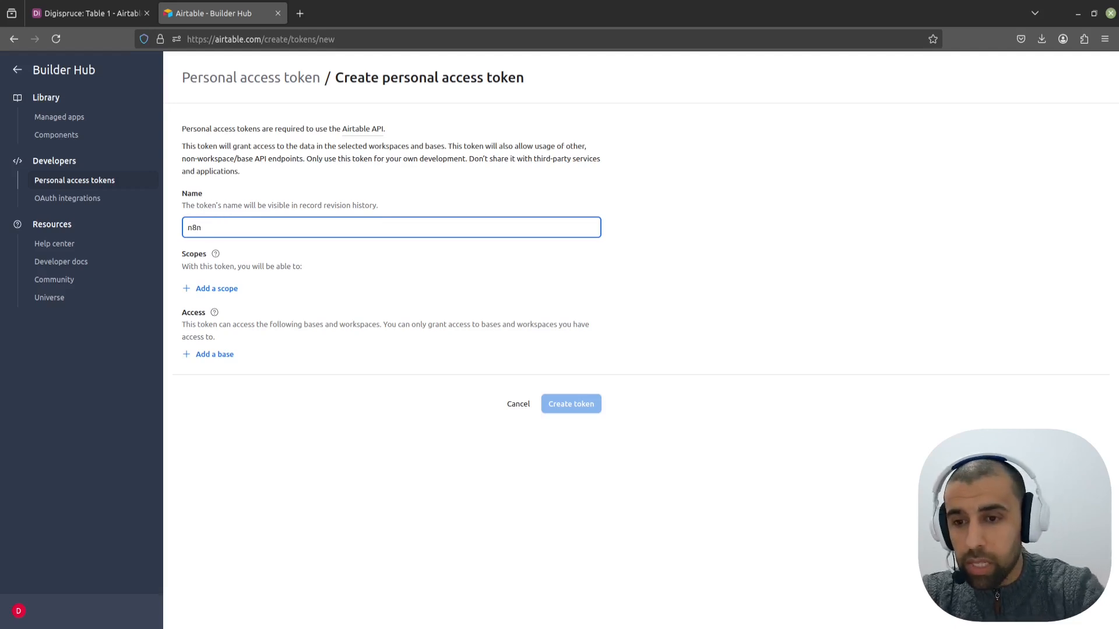
{"action": "mouse_move", "coordinate": [251, 269]}
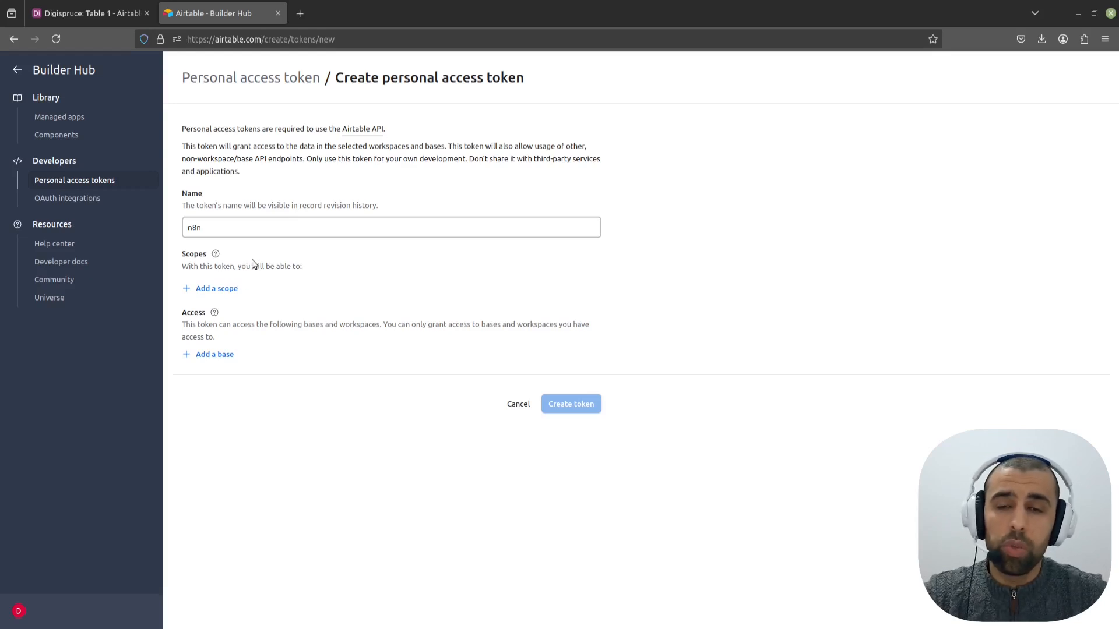
{"action": "mouse_move", "coordinate": [270, 249]}
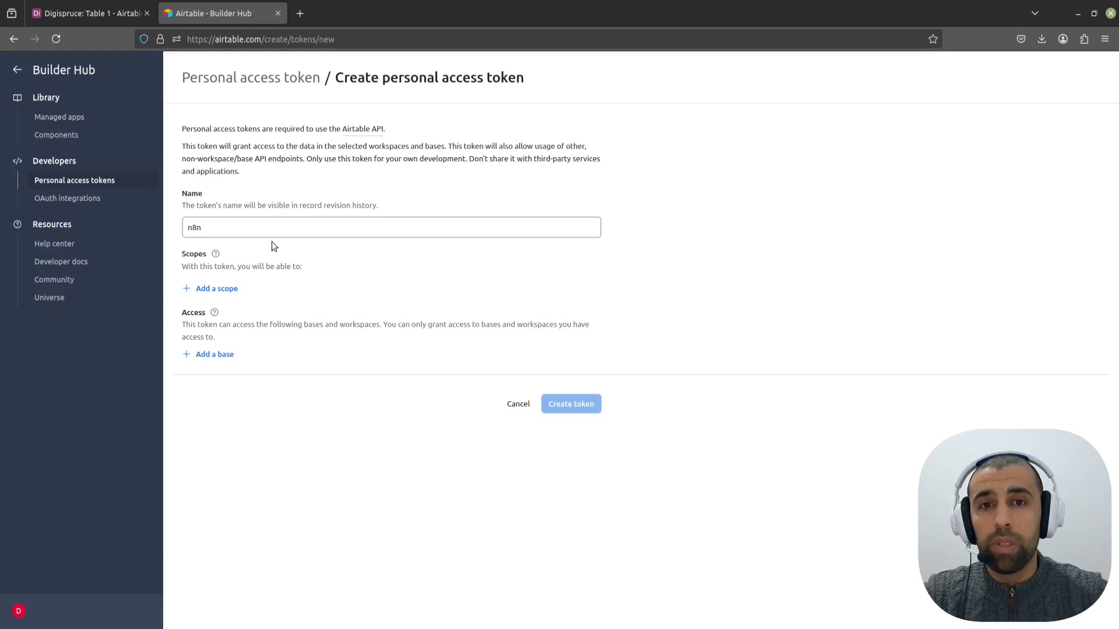
{"action": "mouse_move", "coordinate": [266, 179]}
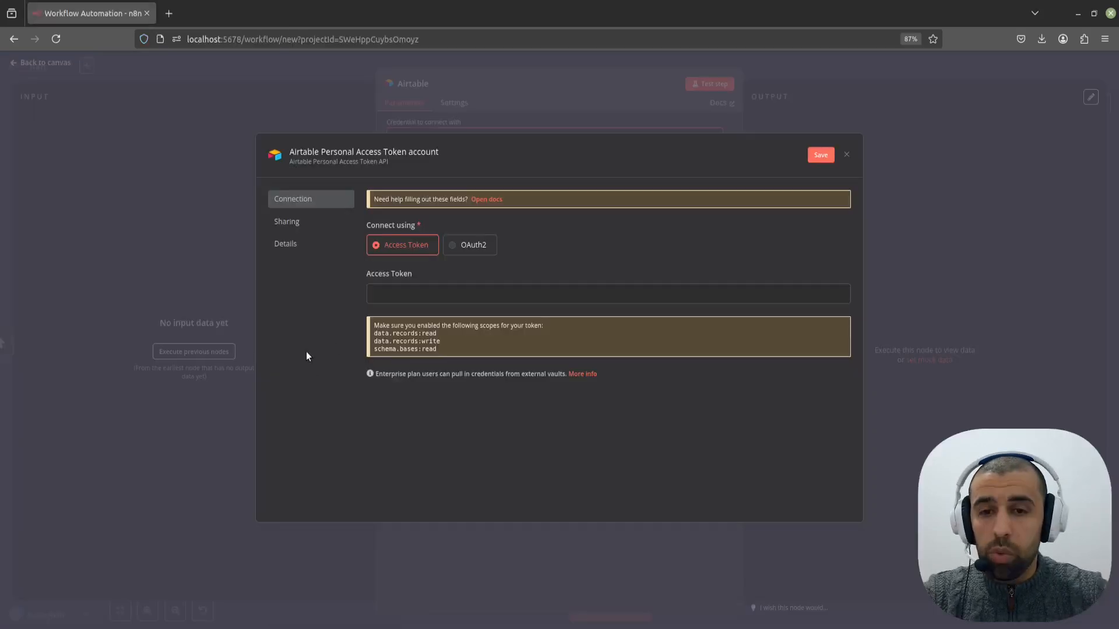
{"action": "mouse_move", "coordinate": [445, 356]}
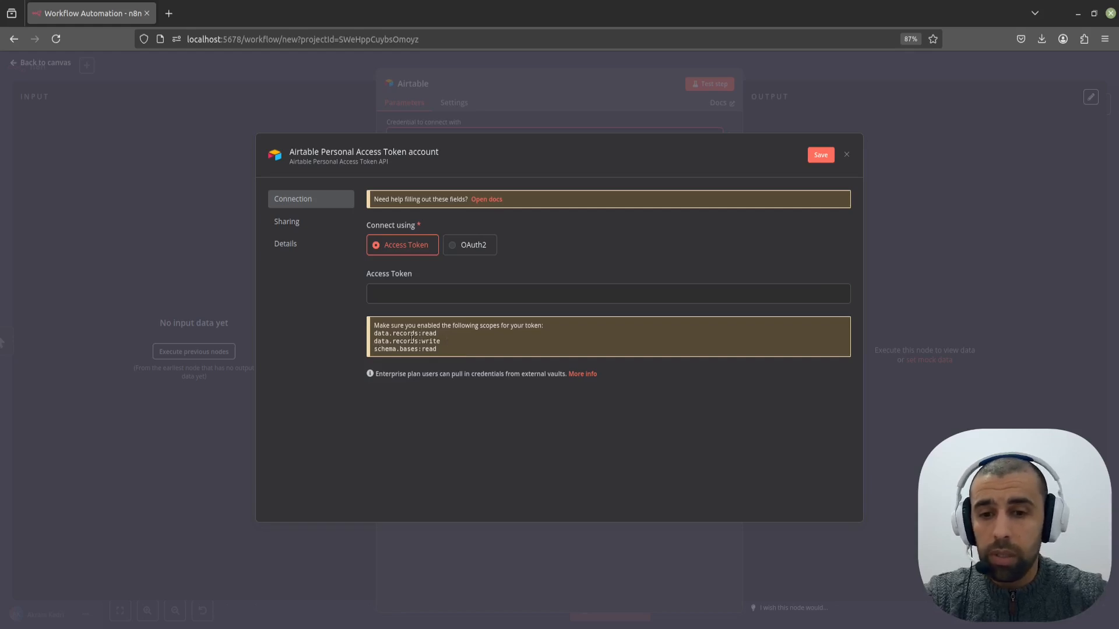
{"action": "mouse_move", "coordinate": [439, 351]}
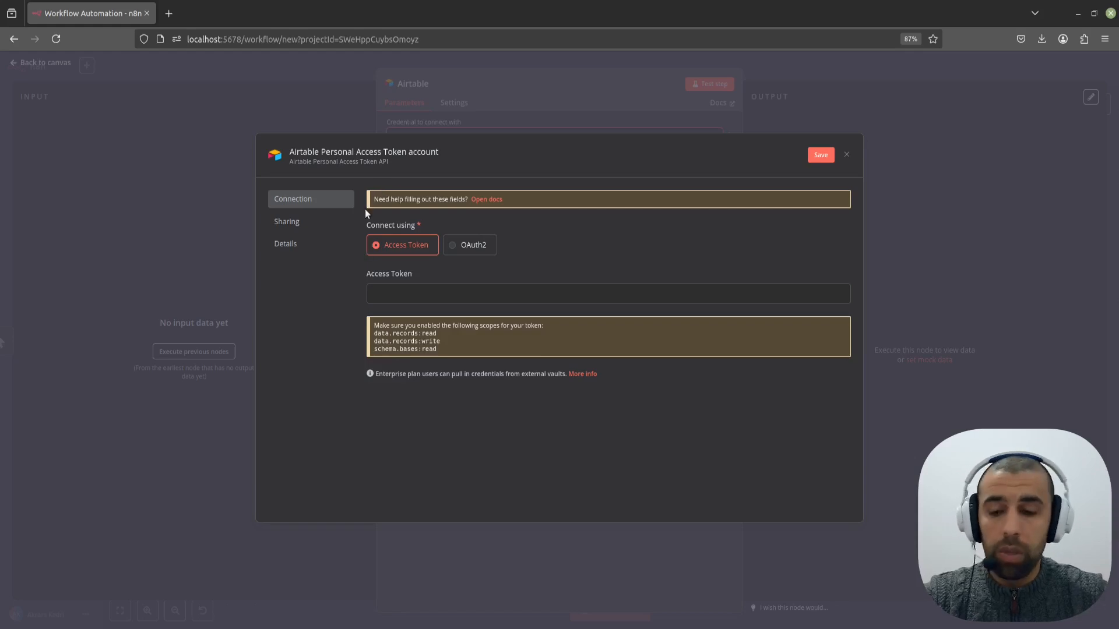
Step: Add the data.records:read, data.records:write and schema.bases:read scopes to the n8n token
{"action": "left_click", "coordinate": [221, 13]}
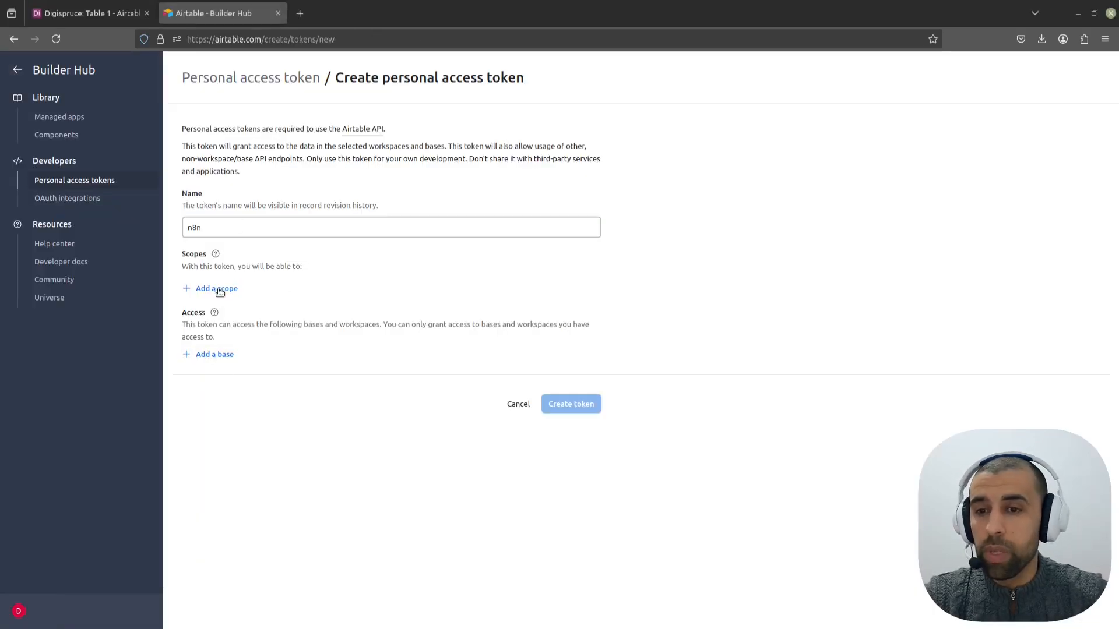
{"action": "left_click", "coordinate": [216, 288]}
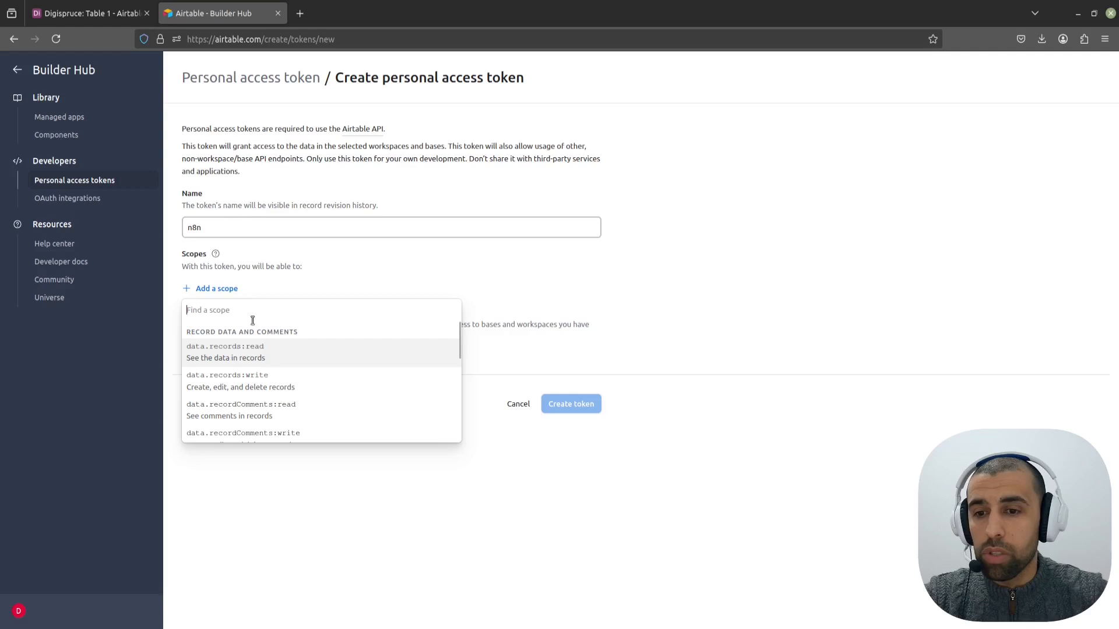
{"action": "left_click", "coordinate": [226, 346]}
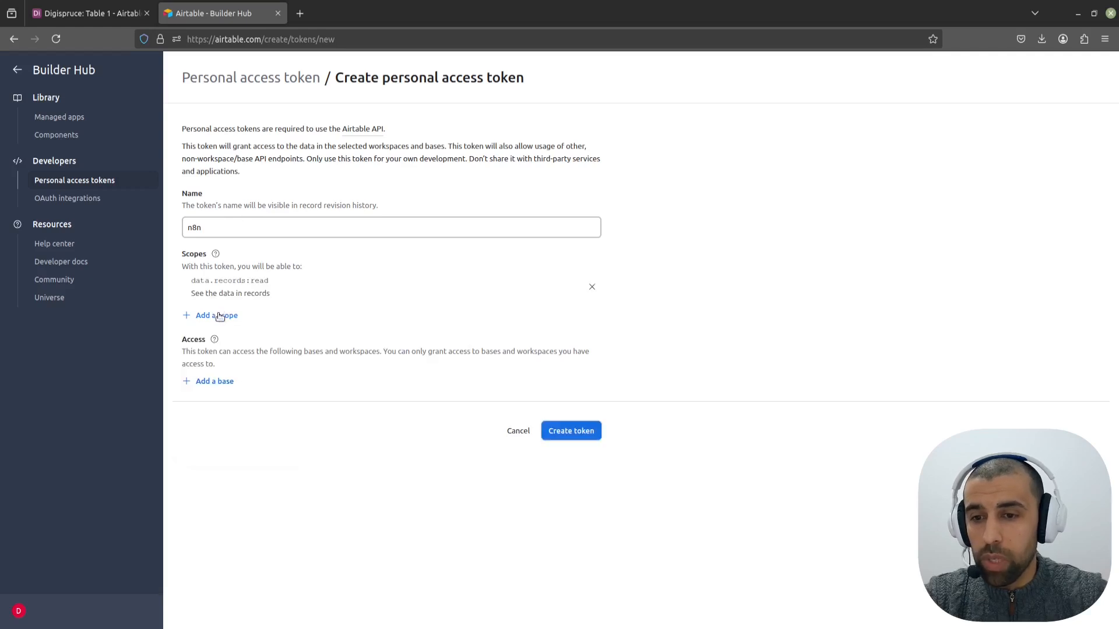
{"action": "left_click", "coordinate": [216, 315]}
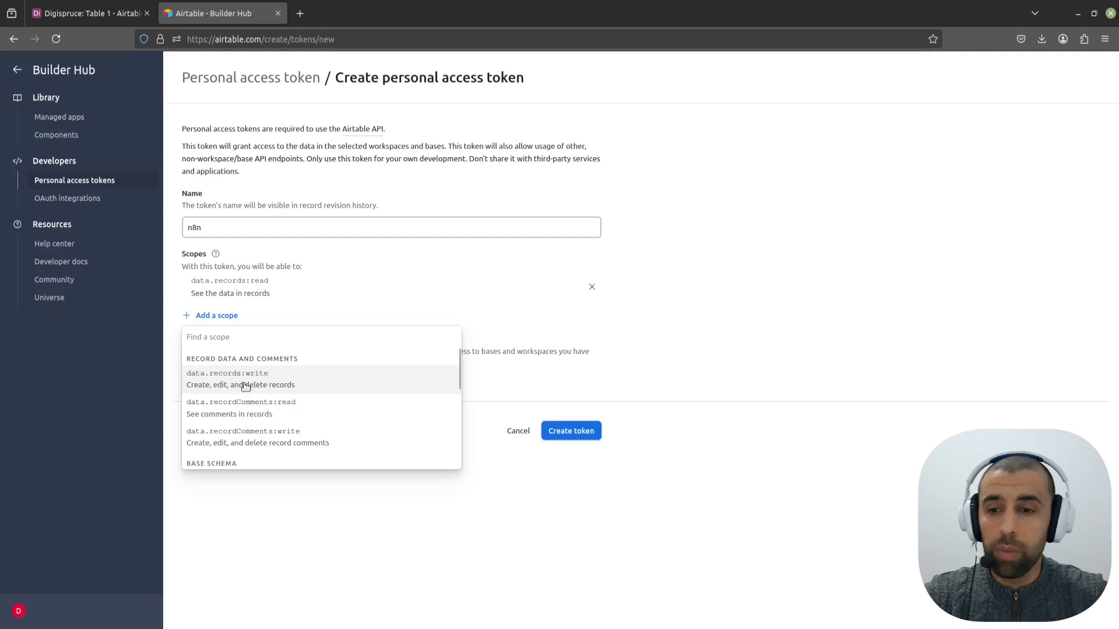
{"action": "left_click", "coordinate": [240, 379]}
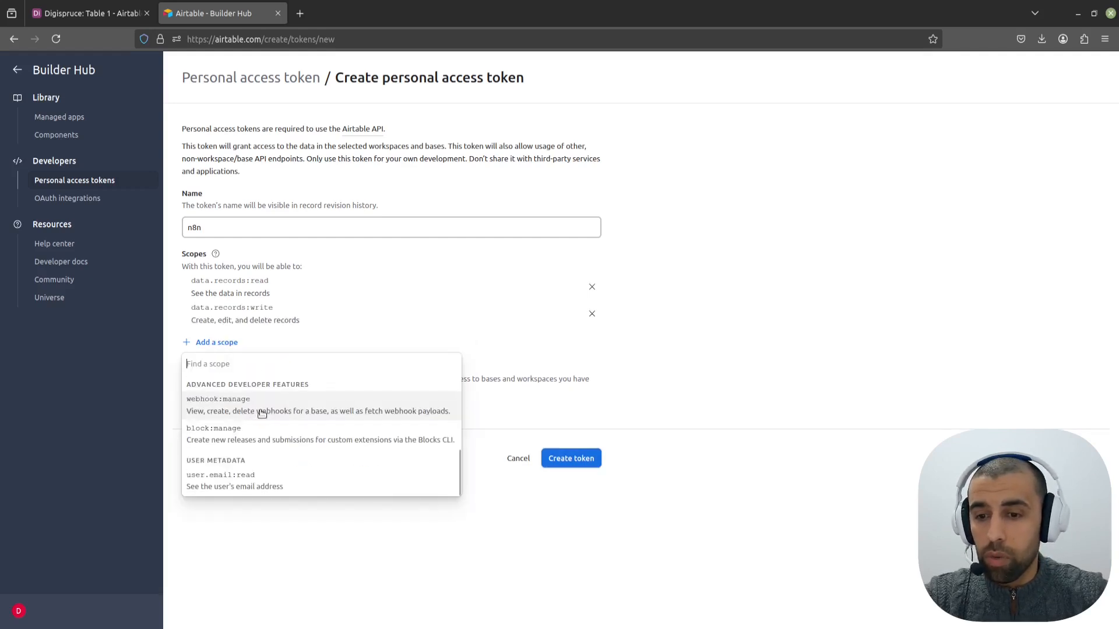
{"action": "scroll", "scroll_direction": "up", "scroll_amount": 3}
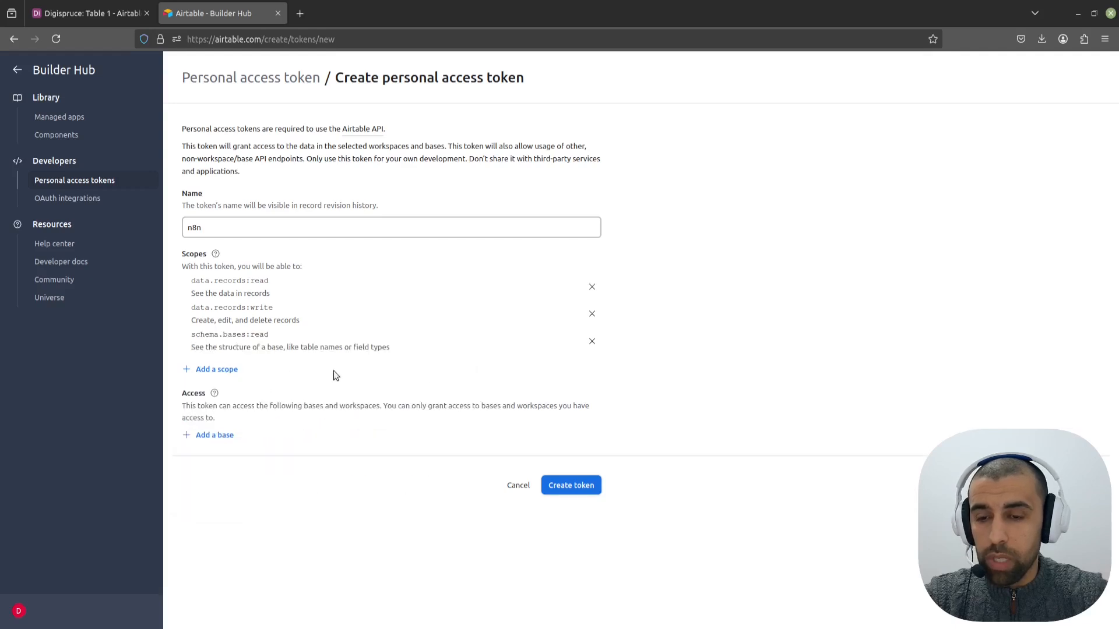
{"action": "mouse_move", "coordinate": [379, 382]}
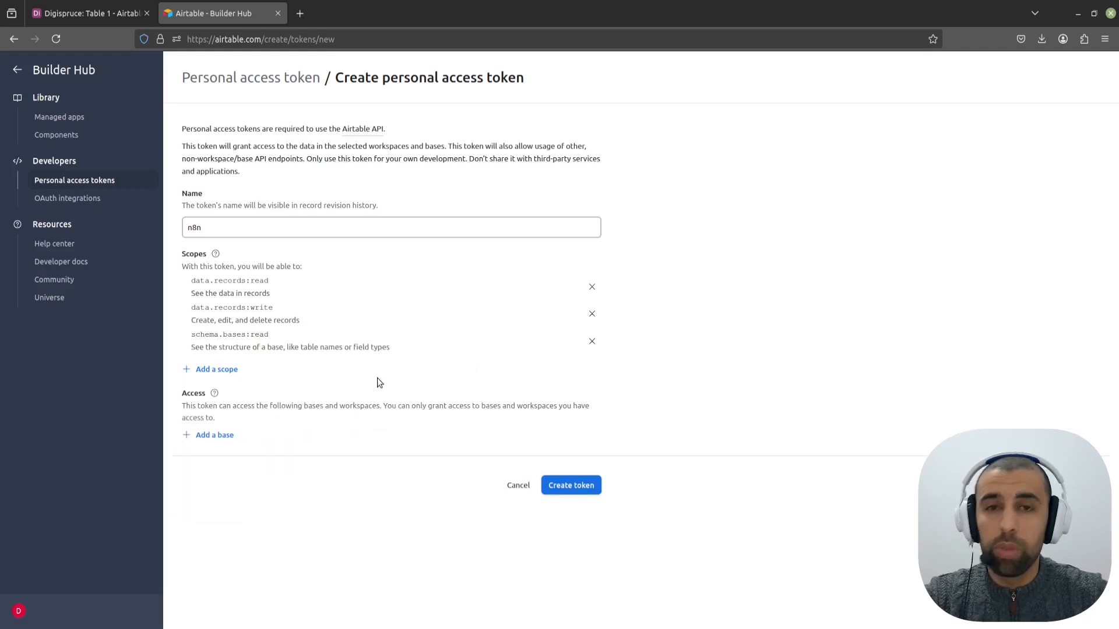
{"action": "mouse_move", "coordinate": [214, 435]}
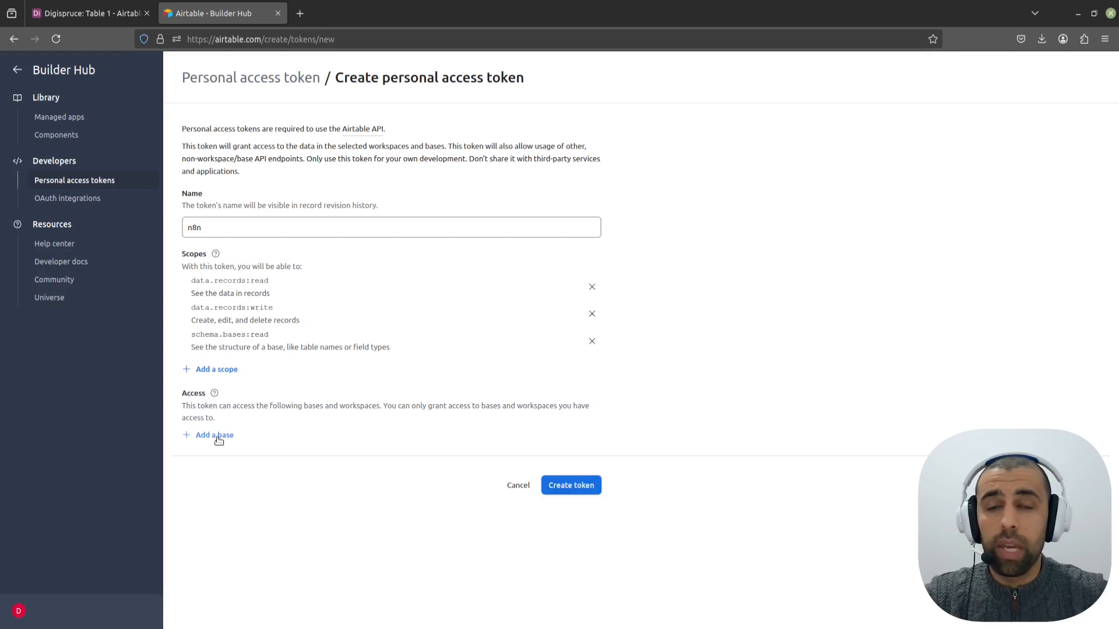
Step: Grant the token access to the Digispruce base and create it
{"action": "left_click", "coordinate": [214, 435]}
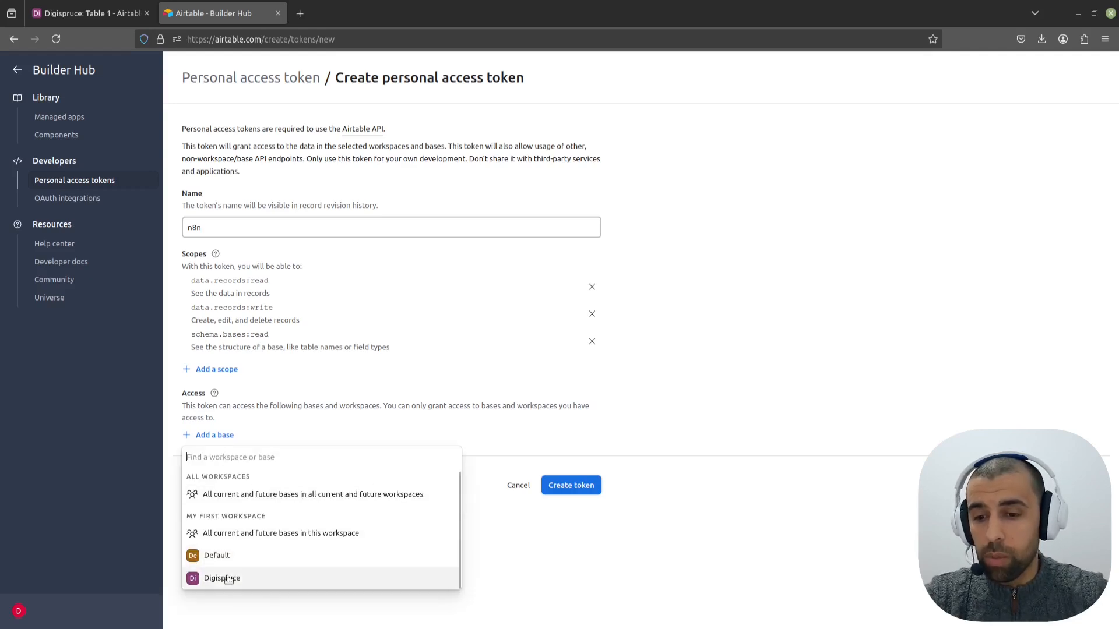
{"action": "left_click", "coordinate": [222, 578]}
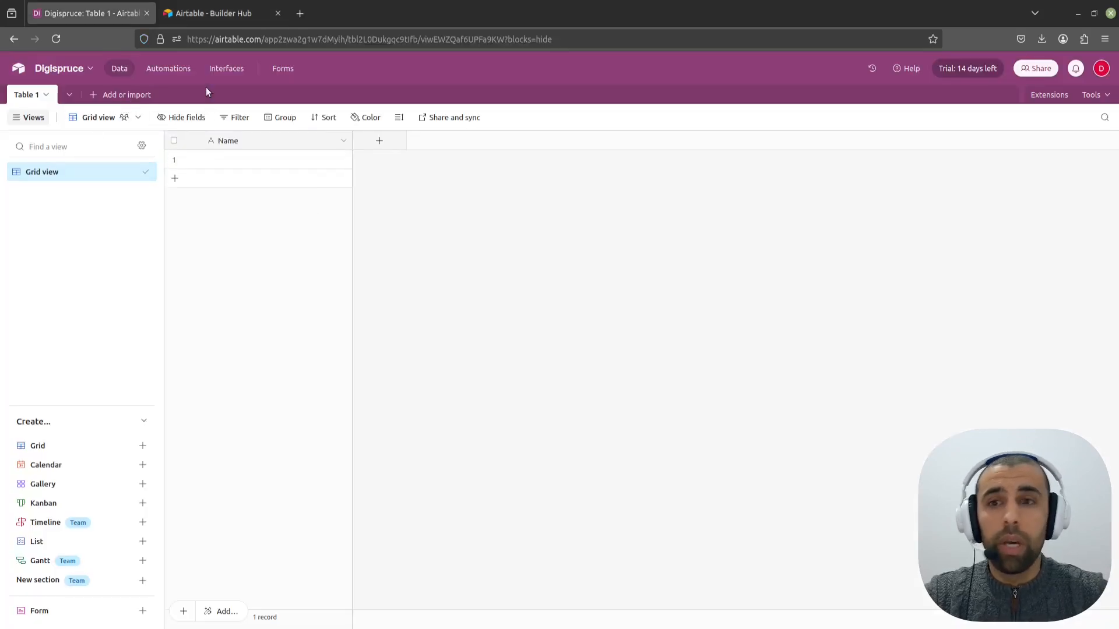
{"action": "left_click", "coordinate": [222, 13]}
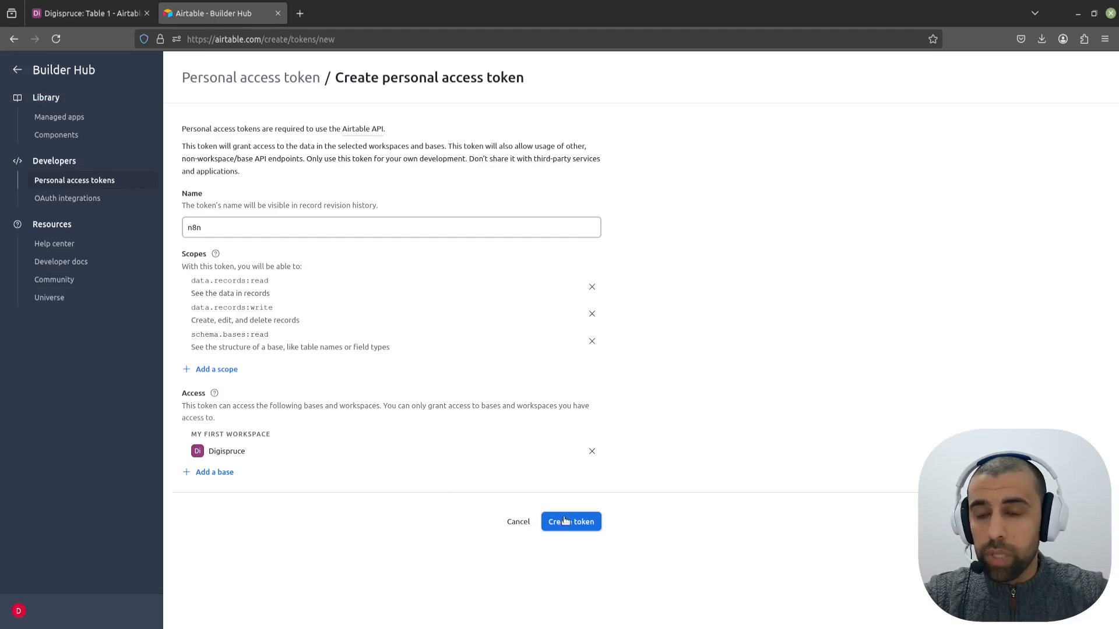
{"action": "left_click", "coordinate": [570, 522]}
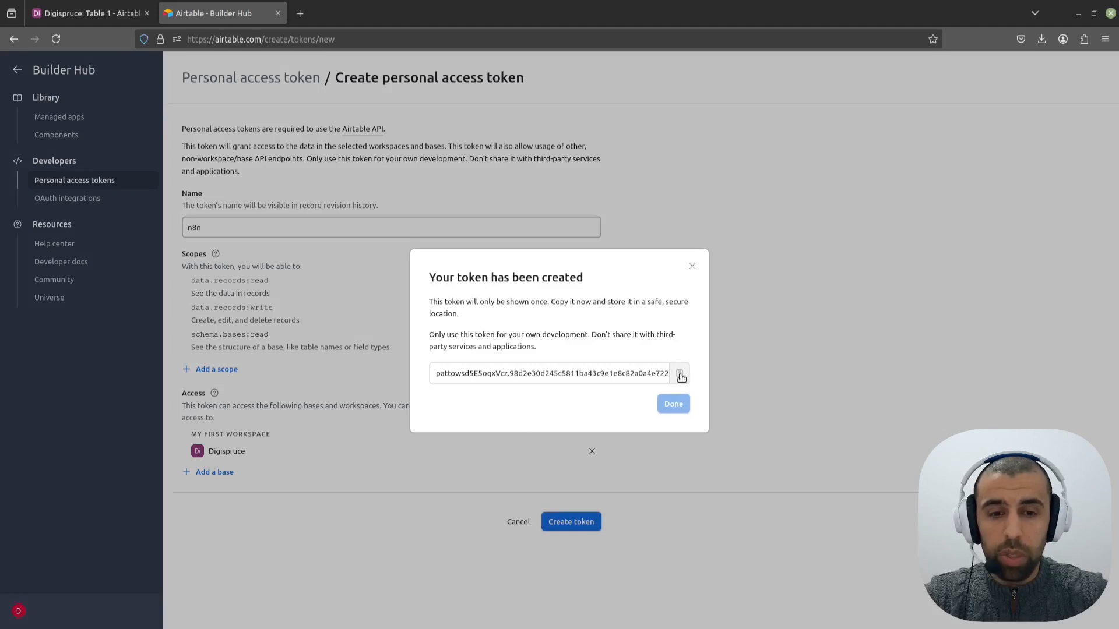
Step: Copy the newly created token value and switch back to the n8n tab
{"action": "left_click", "coordinate": [679, 373]}
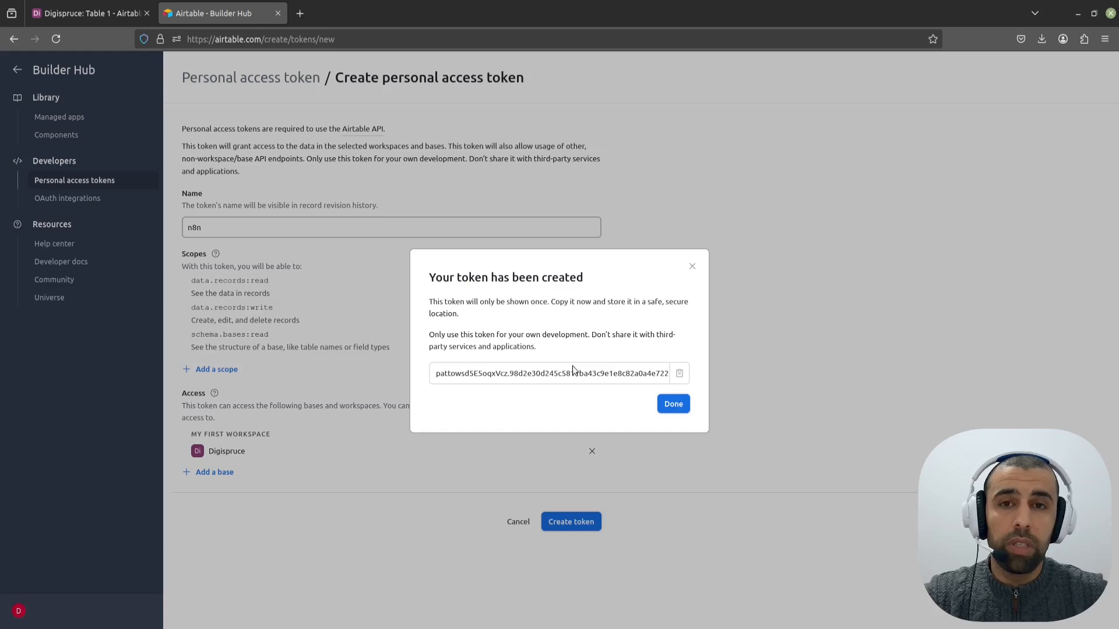
{"action": "left_click", "coordinate": [678, 373]}
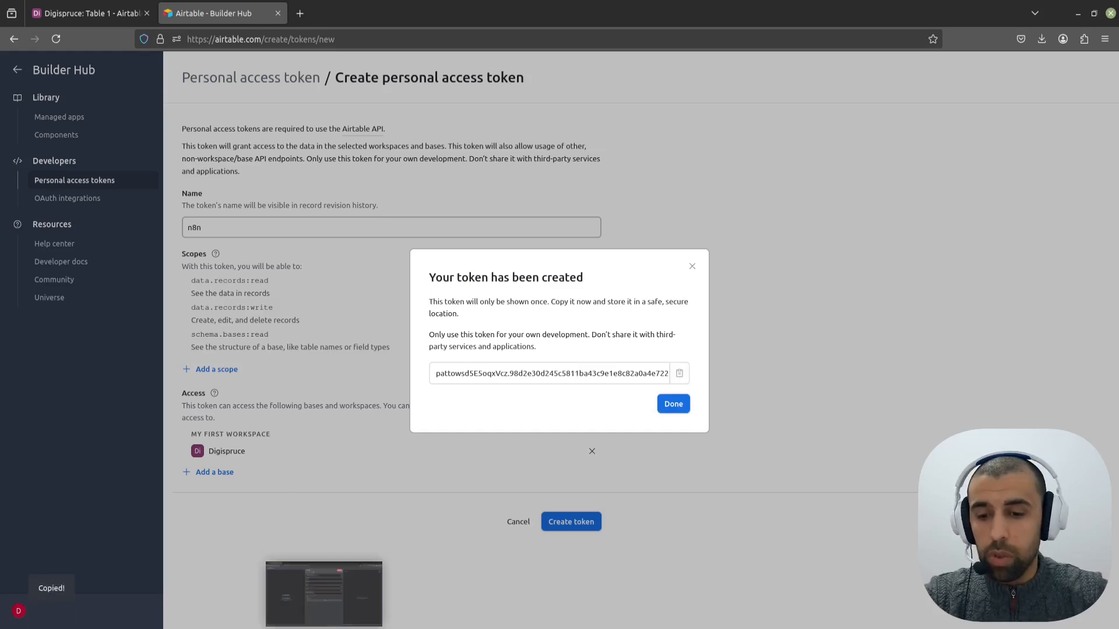
{"action": "left_click", "coordinate": [88, 13]}
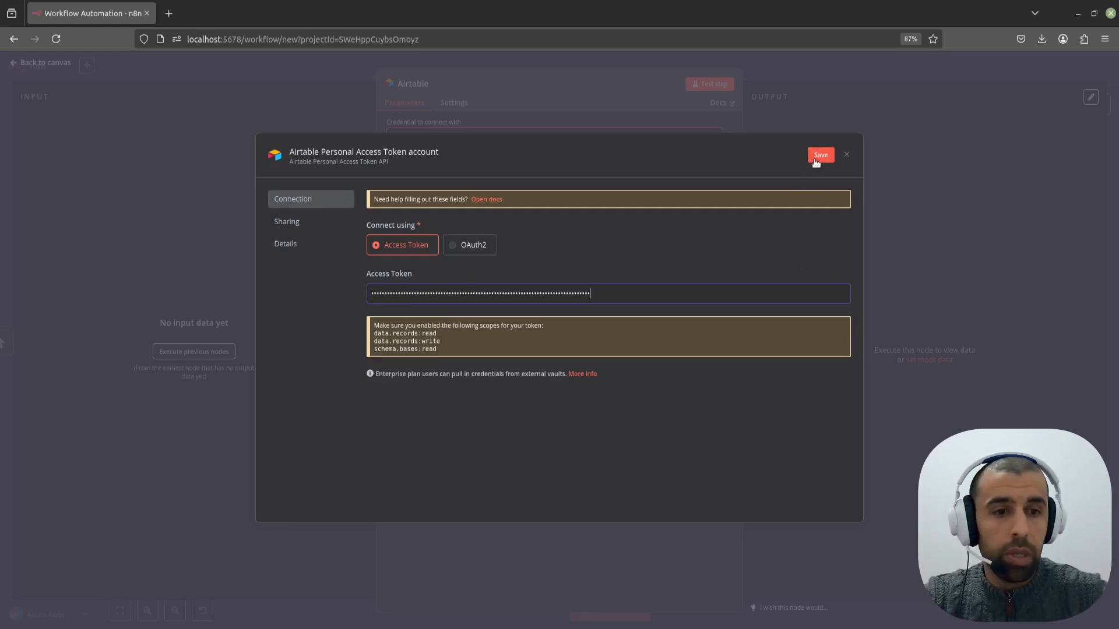
Step: Save the pasted token as the Airtable credential, confirm the connection test, and close the window
{"action": "left_click", "coordinate": [820, 155]}
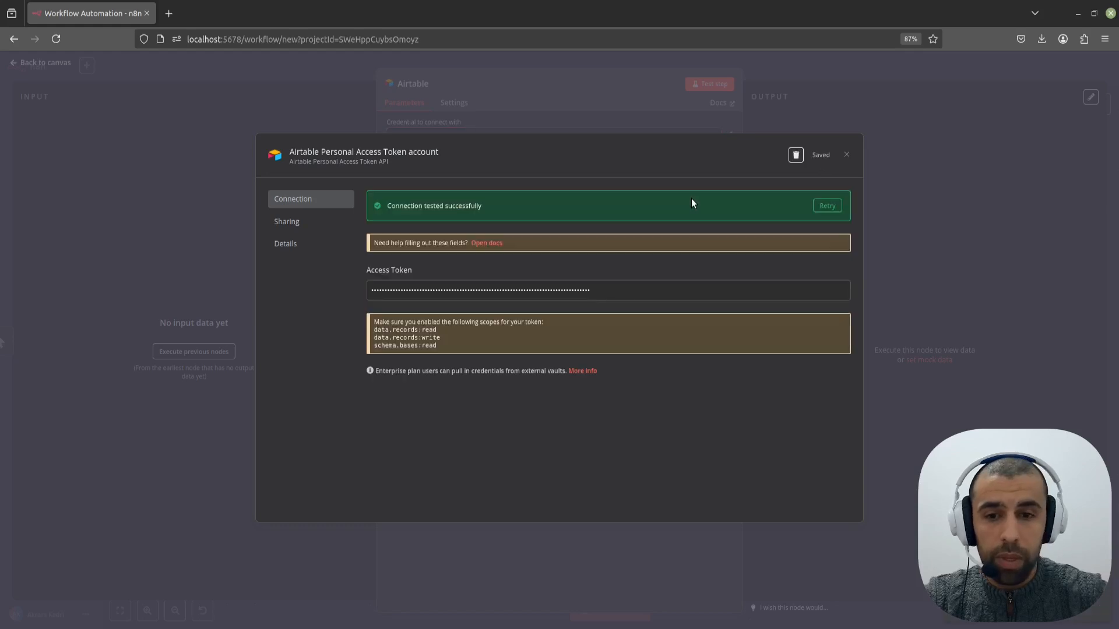
{"action": "mouse_move", "coordinate": [489, 209]}
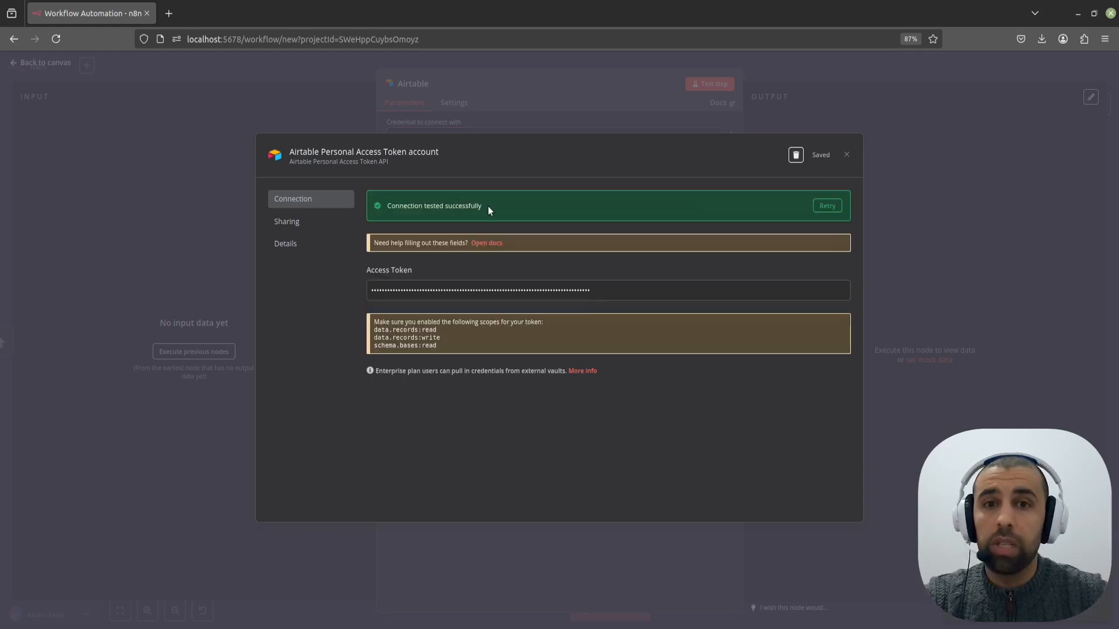
{"action": "mouse_move", "coordinate": [705, 218]}
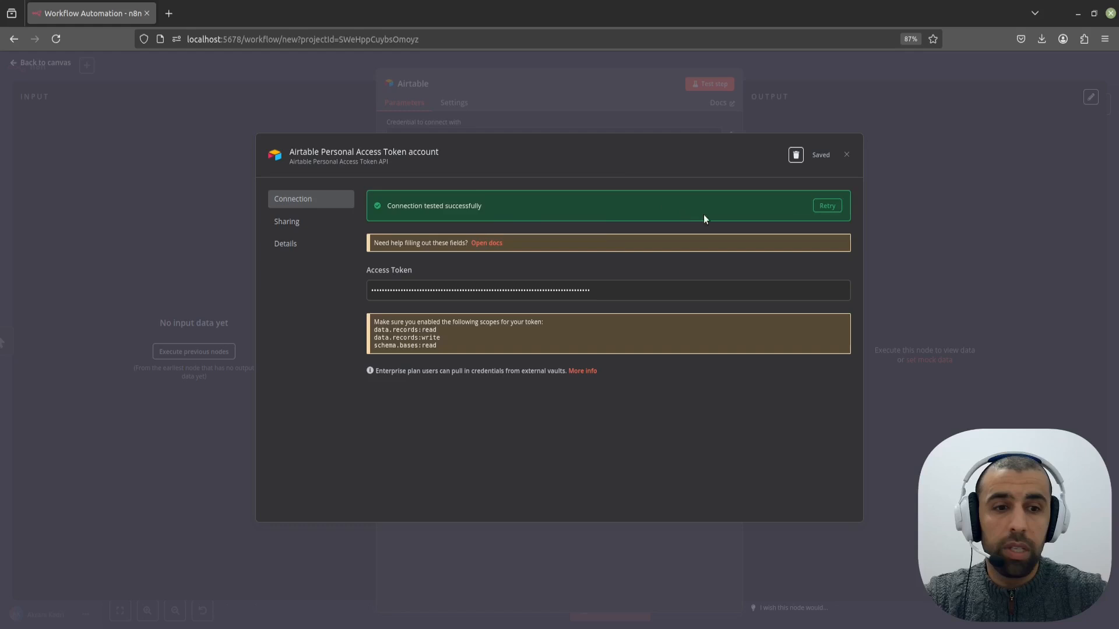
{"action": "left_click", "coordinate": [846, 153]}
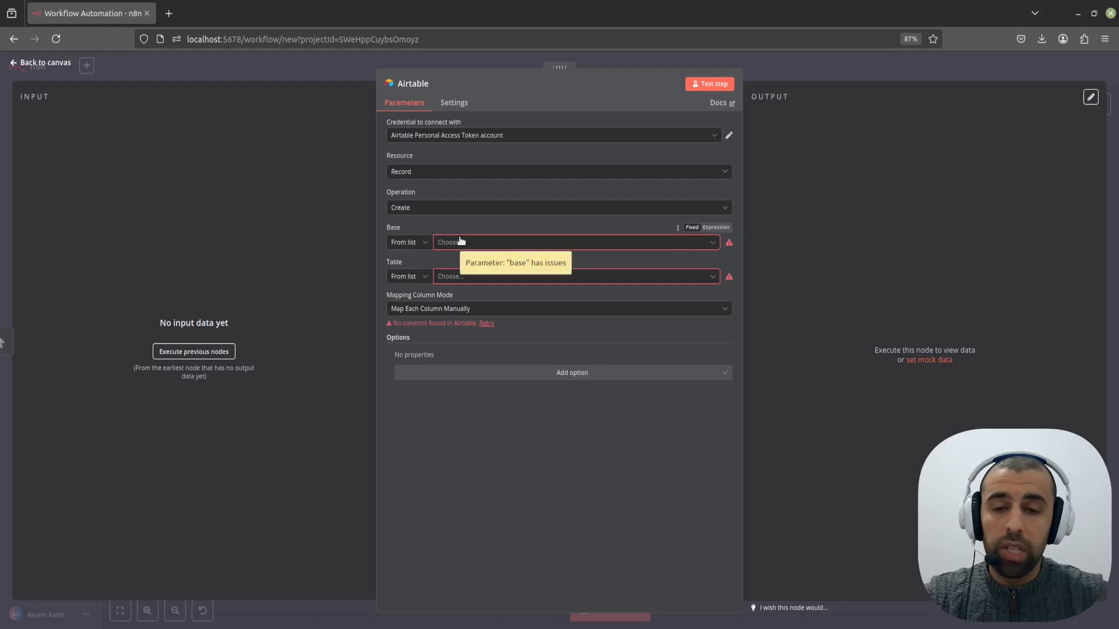
{"action": "mouse_move", "coordinate": [459, 242]}
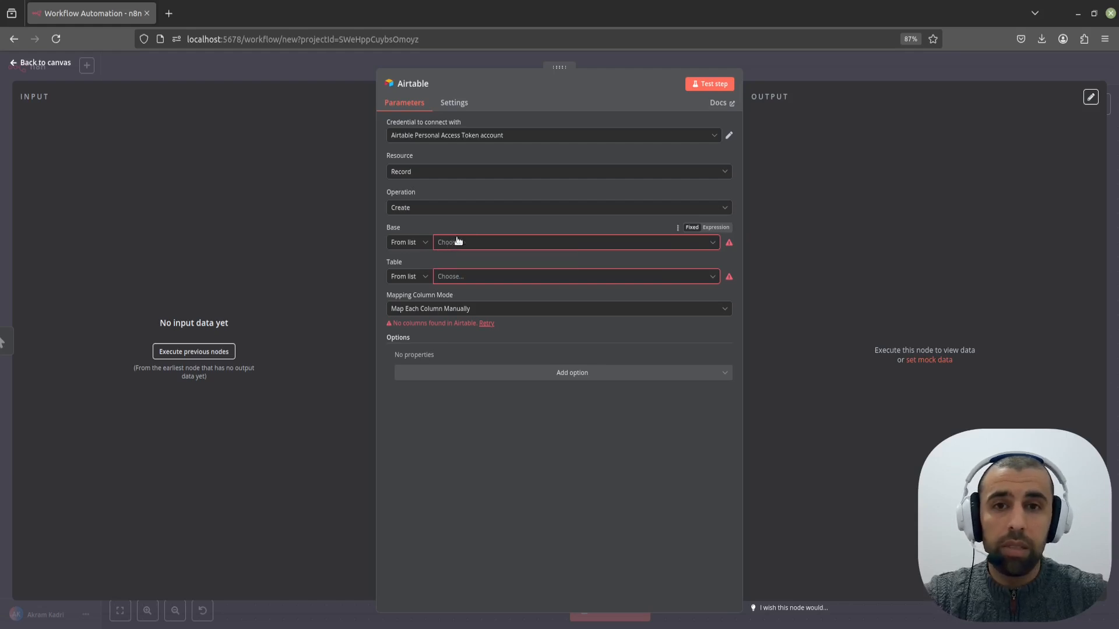
Step: Select Digispruce as the base and Table 1 as the target table in the Airtable node
{"action": "left_click", "coordinate": [408, 242]}
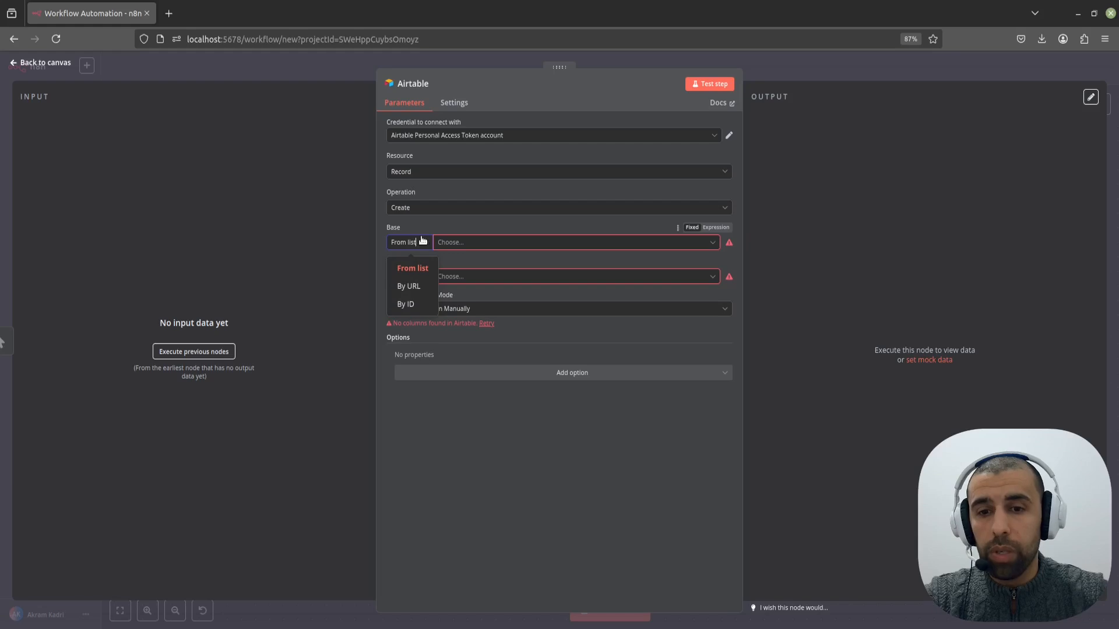
{"action": "mouse_move", "coordinate": [405, 303]}
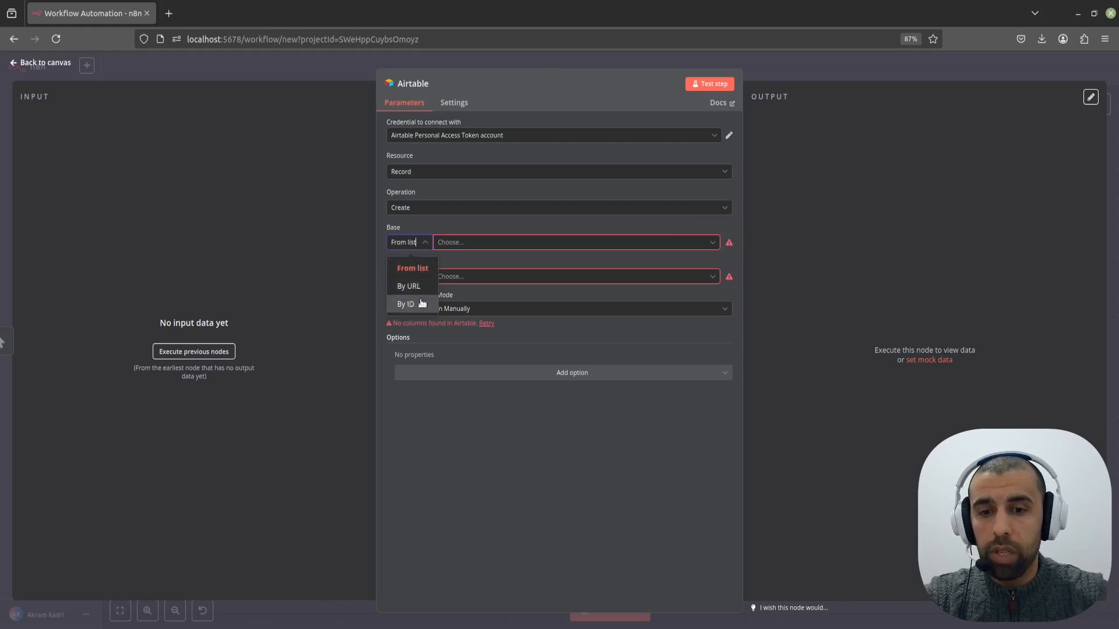
{"action": "mouse_move", "coordinate": [465, 242]}
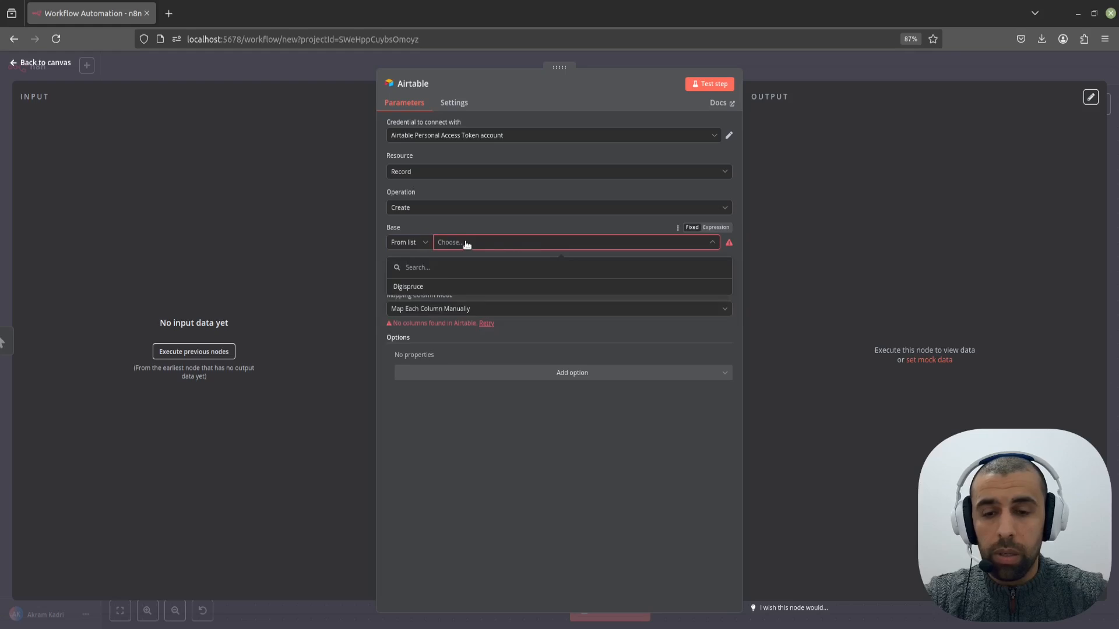
{"action": "mouse_move", "coordinate": [455, 287]}
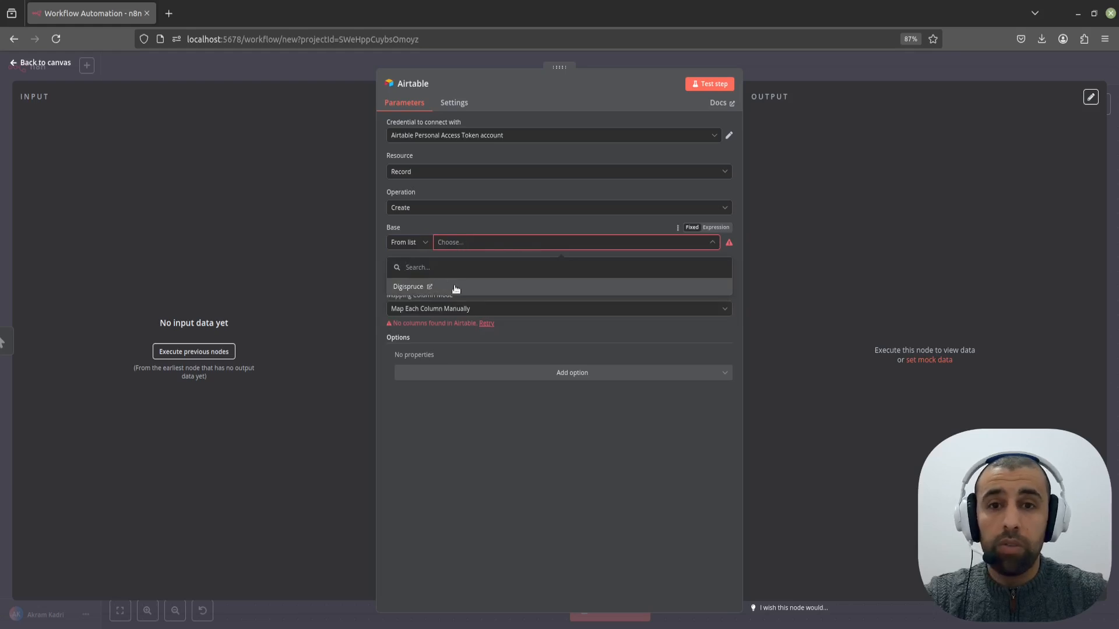
{"action": "left_click", "coordinate": [407, 286]}
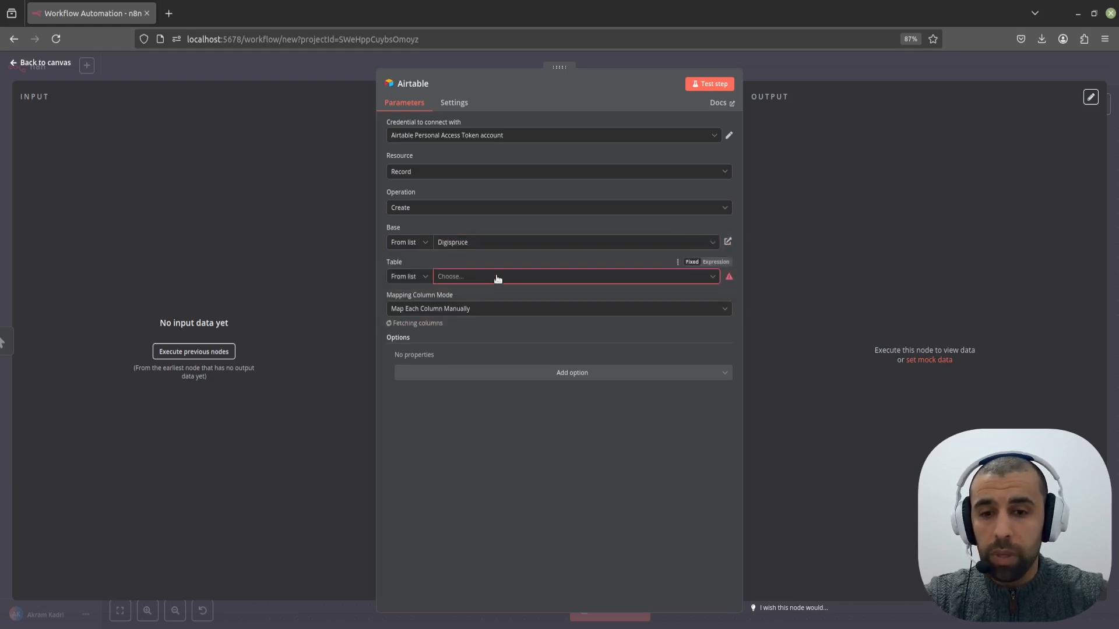
{"action": "left_click", "coordinate": [571, 277]}
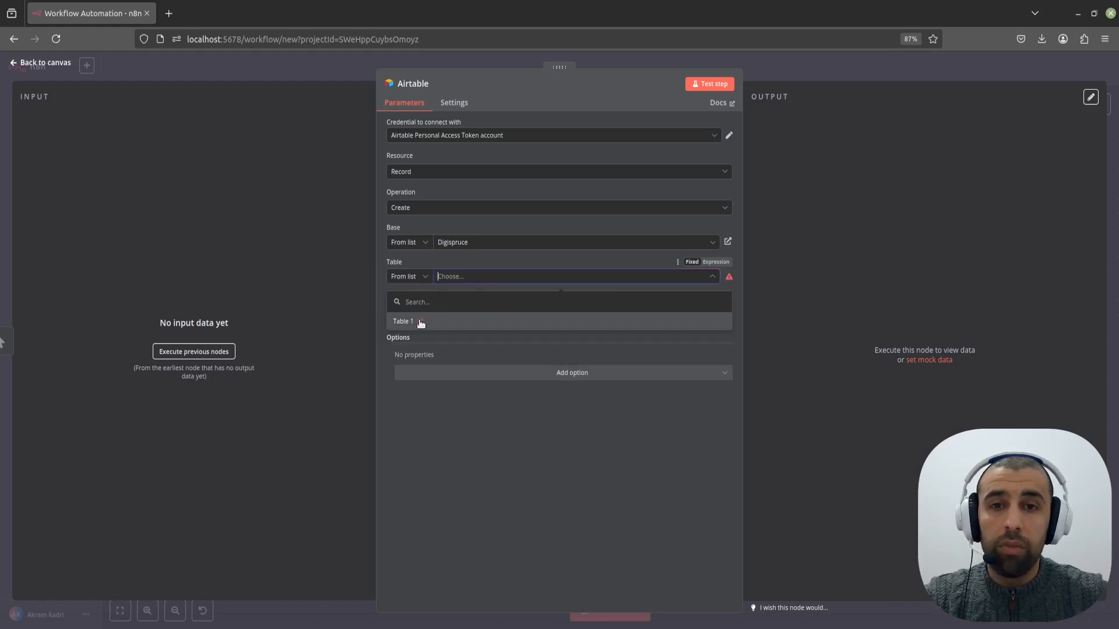
{"action": "left_click", "coordinate": [727, 241]}
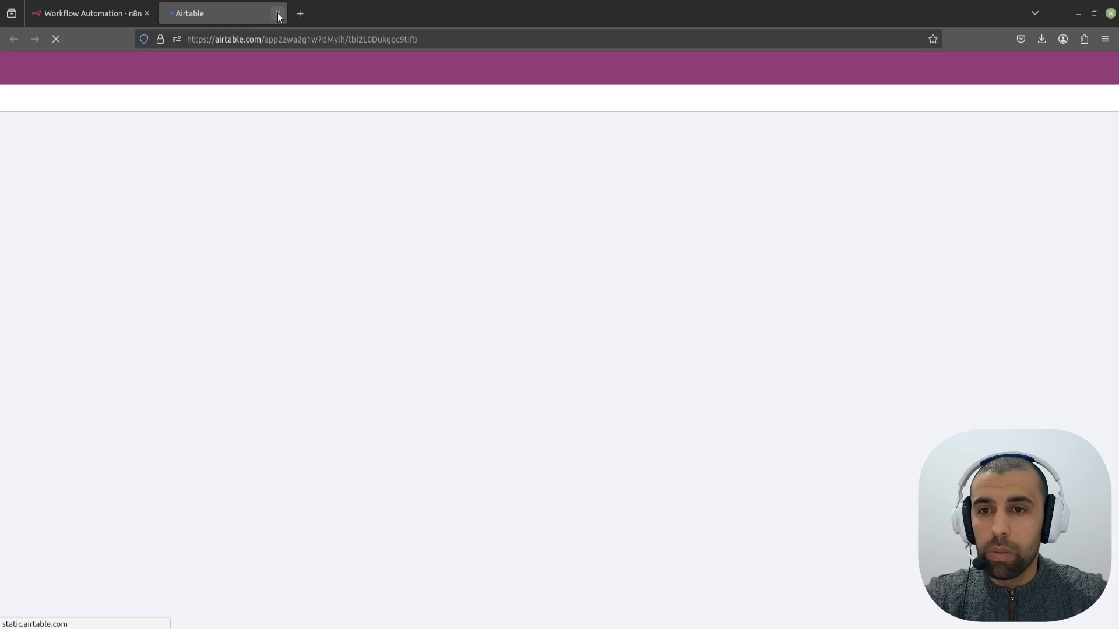
{"action": "left_click", "coordinate": [277, 13]}
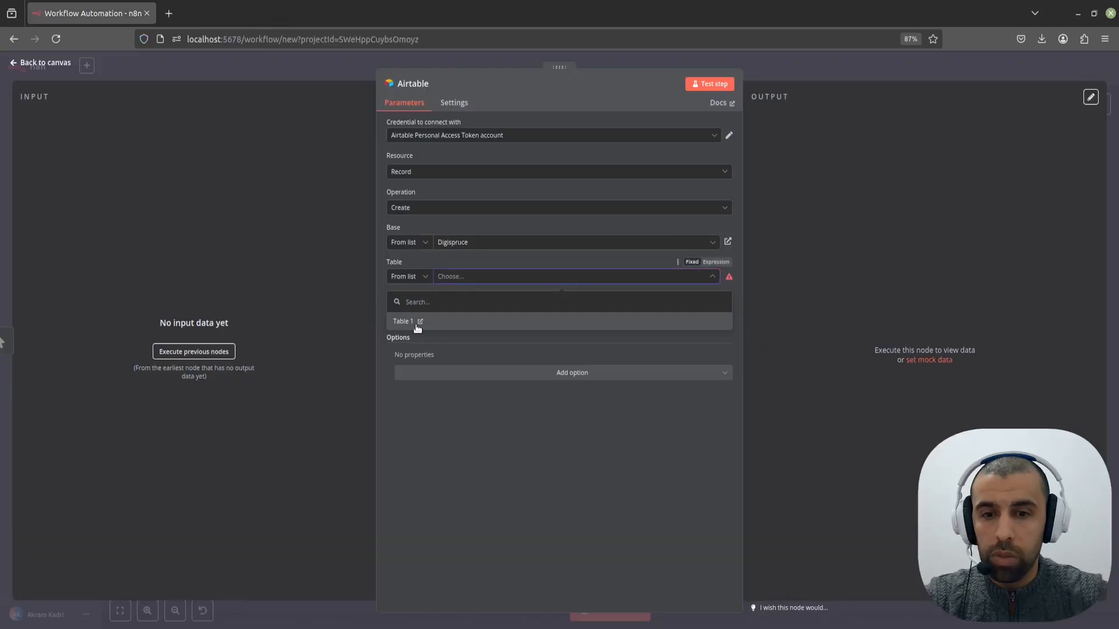
{"action": "left_click", "coordinate": [402, 321]}
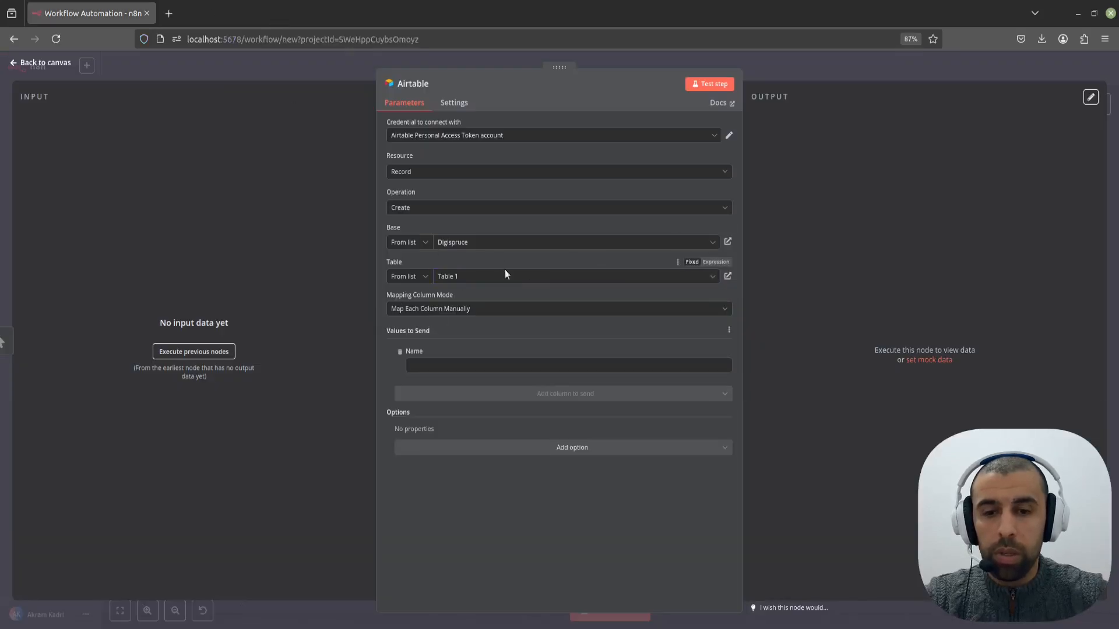
Step: Enter Akram as the Name value and run the step to create the record in Table 1
{"action": "left_click", "coordinate": [222, 13]}
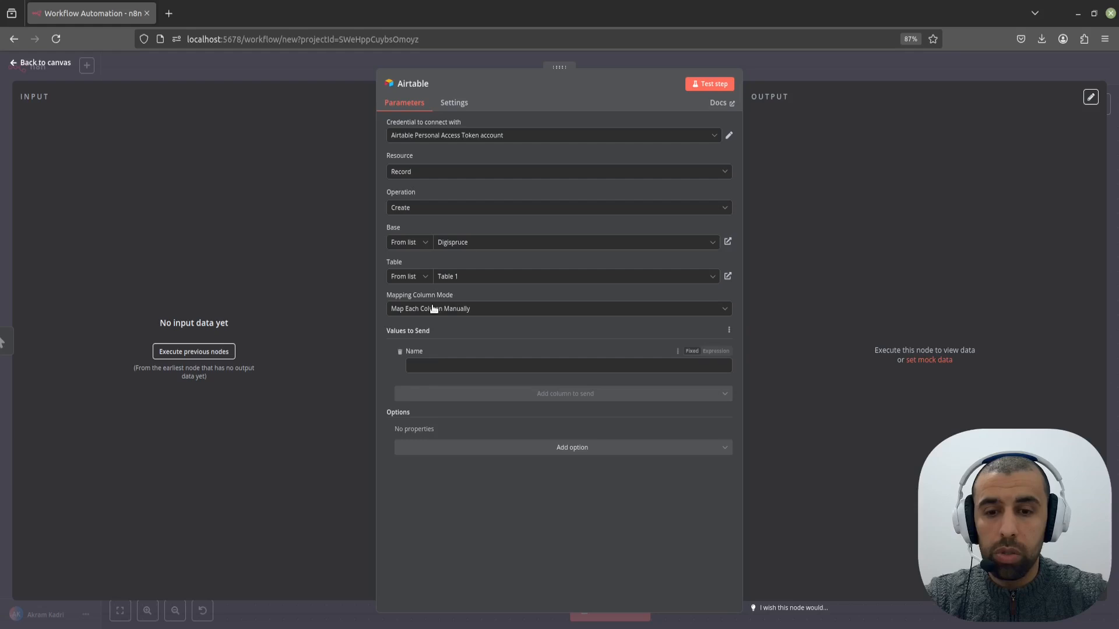
{"action": "mouse_move", "coordinate": [424, 341]}
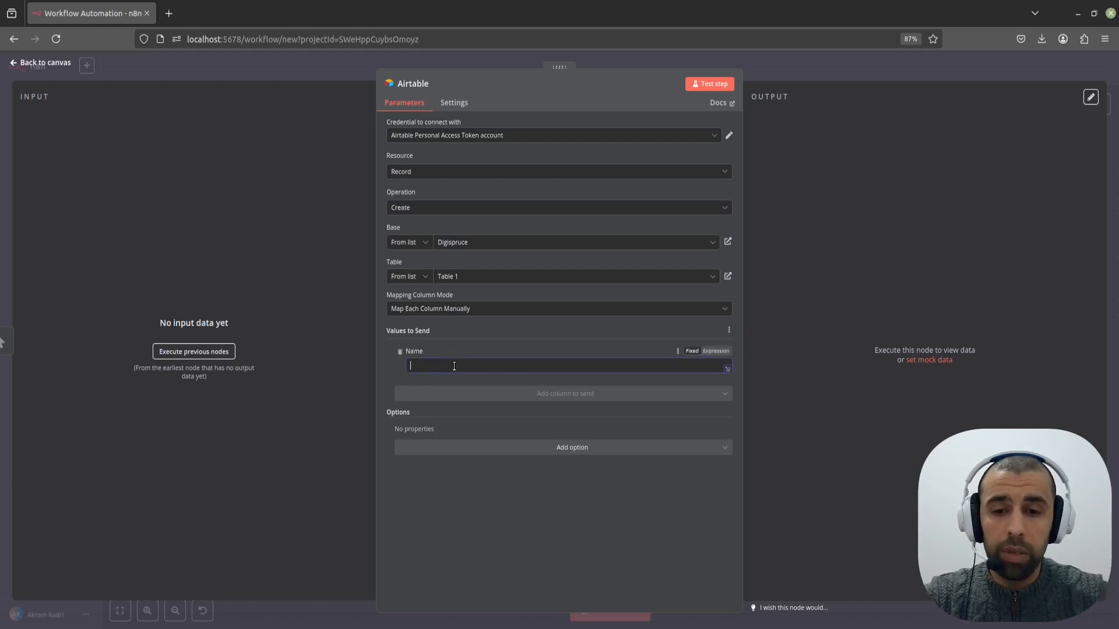
{"action": "type", "text": "Akr"}
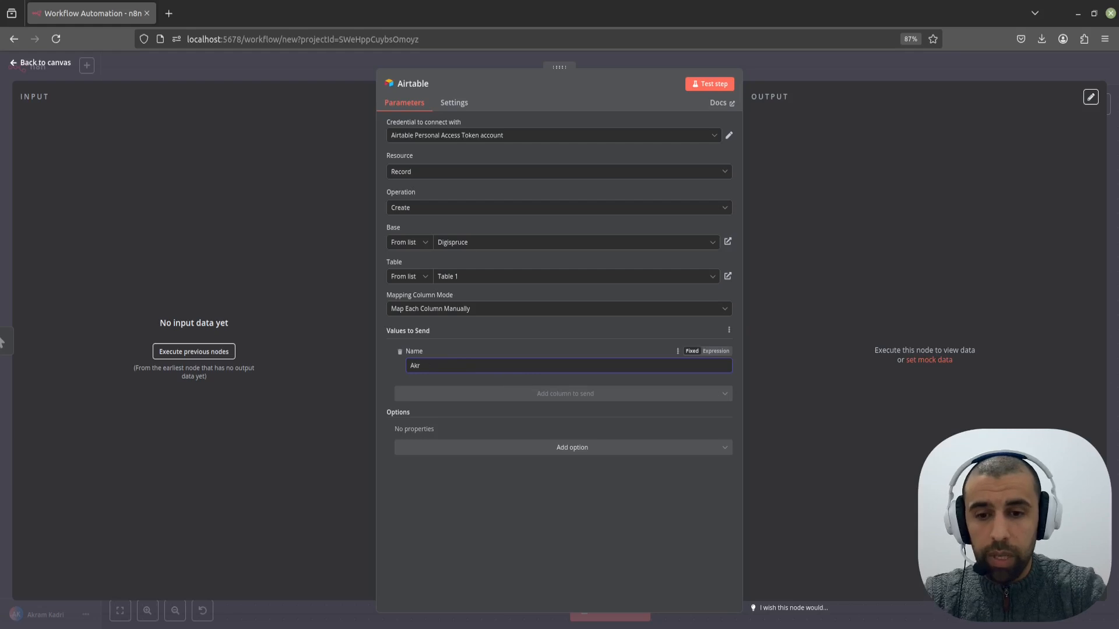
{"action": "type", "text": "am"}
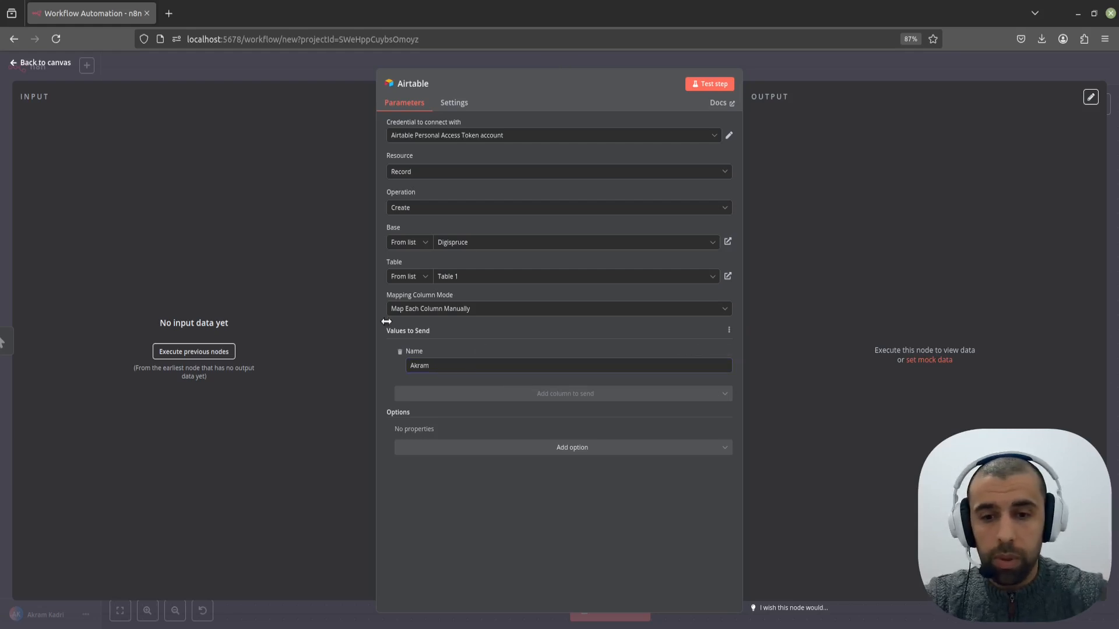
{"action": "left_click", "coordinate": [709, 83]}
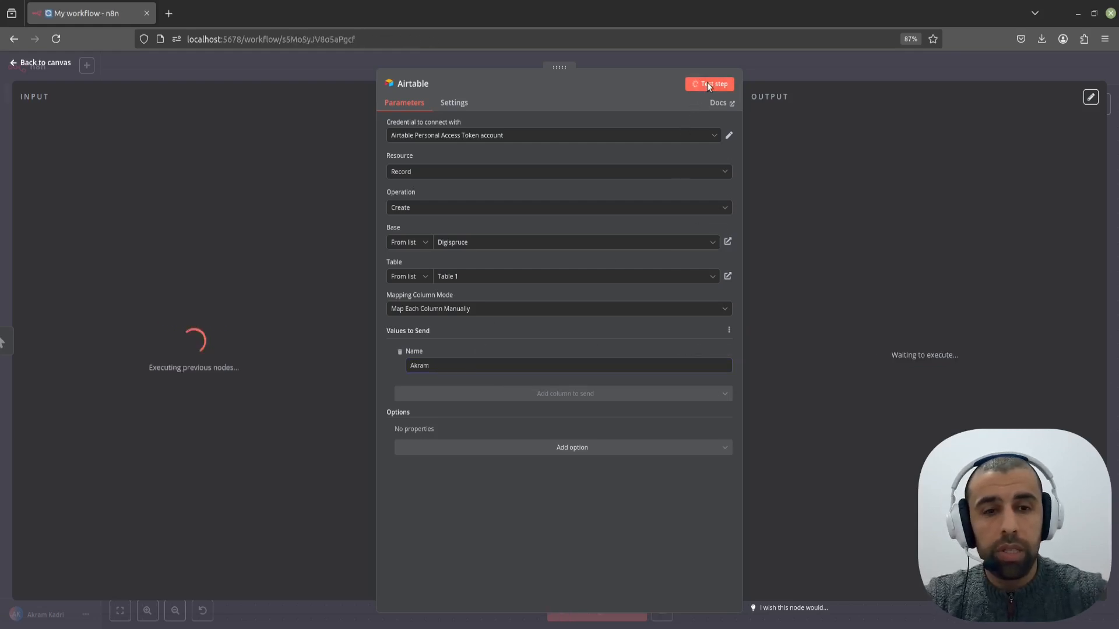
{"action": "left_click", "coordinate": [709, 83]}
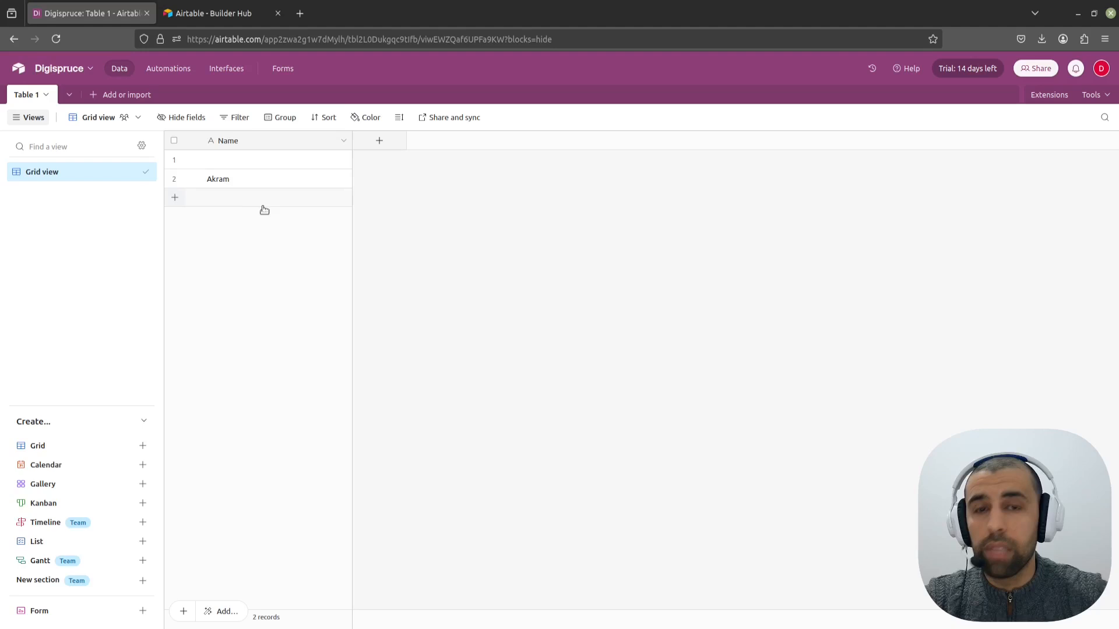
{"action": "mouse_move", "coordinate": [225, 225]}
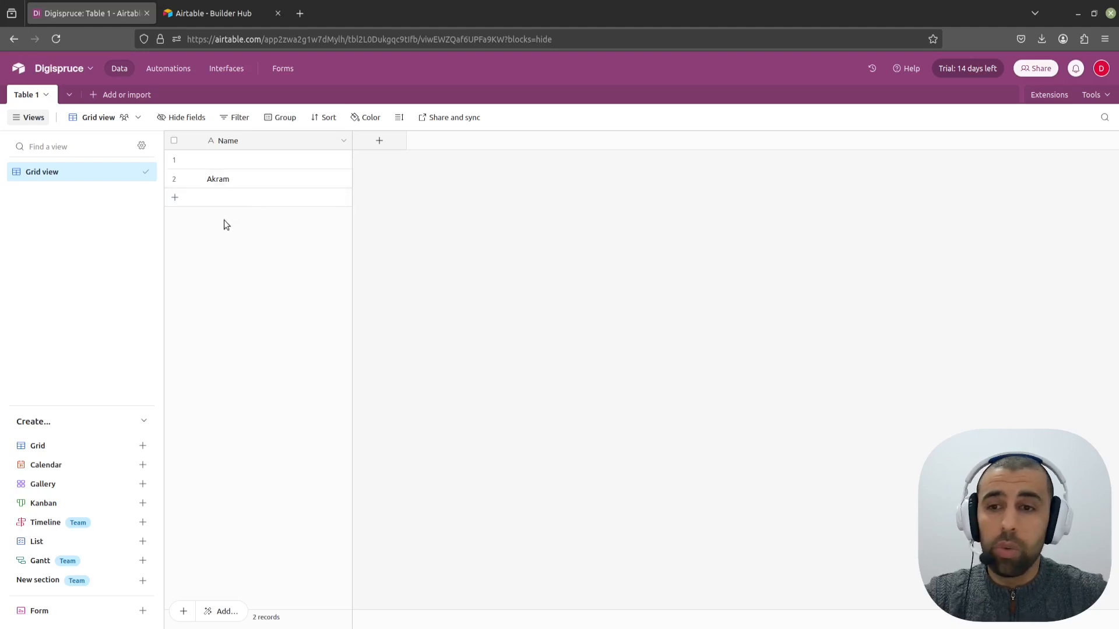